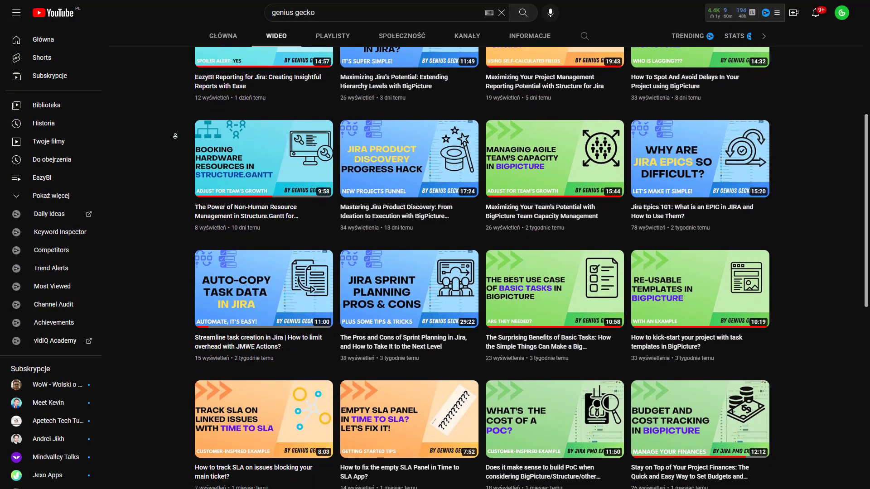
Step: Scroll down through the CSV Import project's issue list
scroll("down", 3)
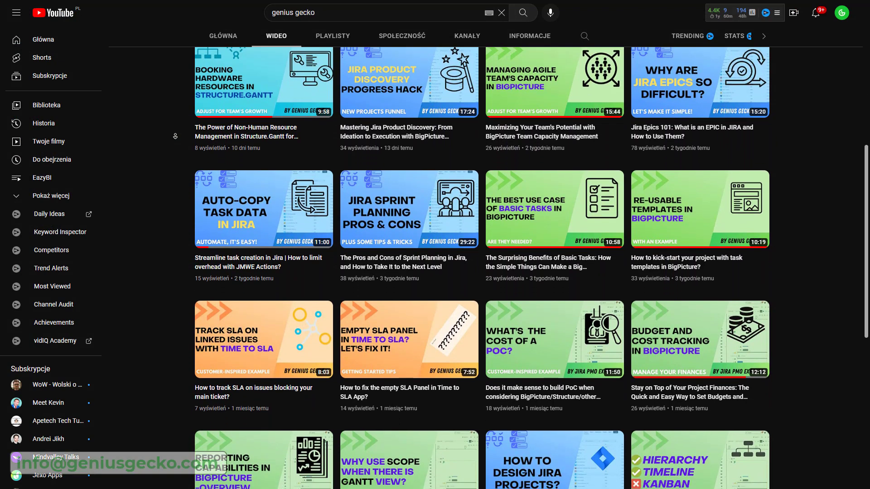
scroll("down", 3)
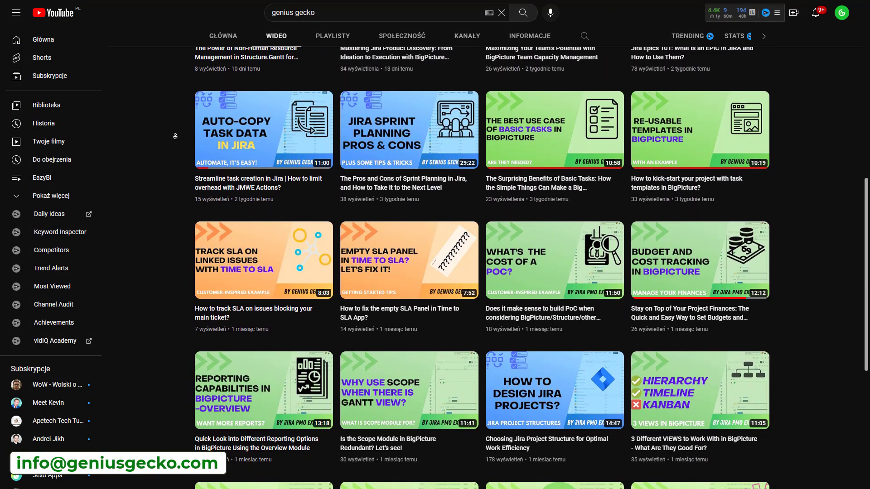
scroll("down", 3)
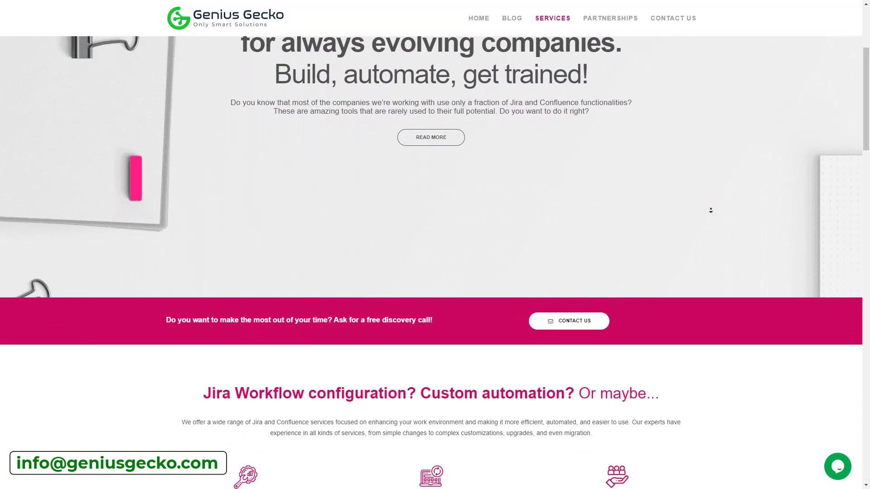
scroll("down", 3)
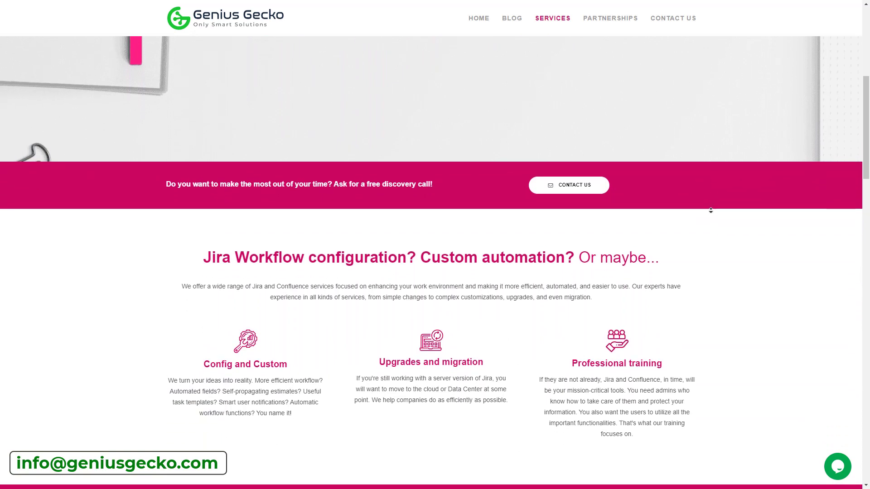
scroll("down", 3)
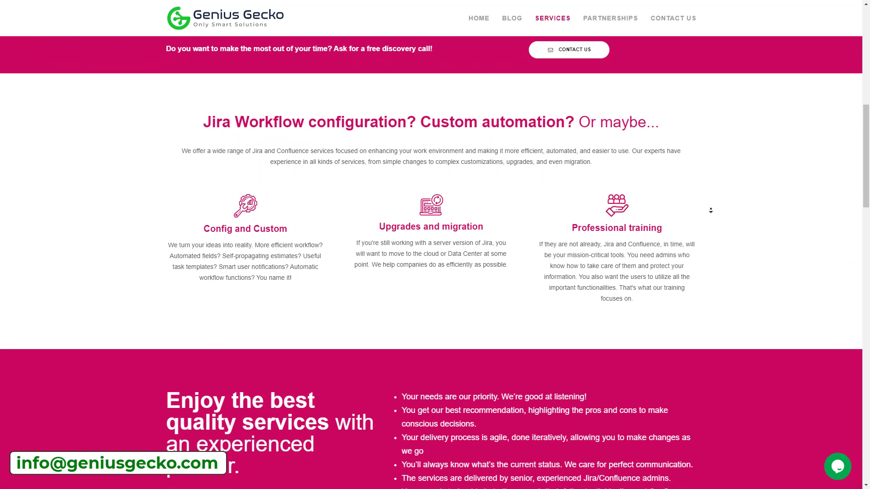
scroll("down", 3)
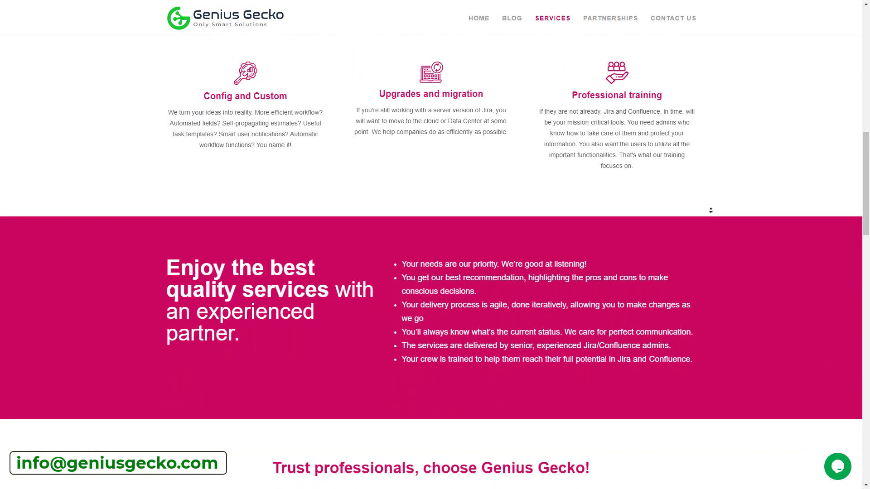
scroll("down", 3)
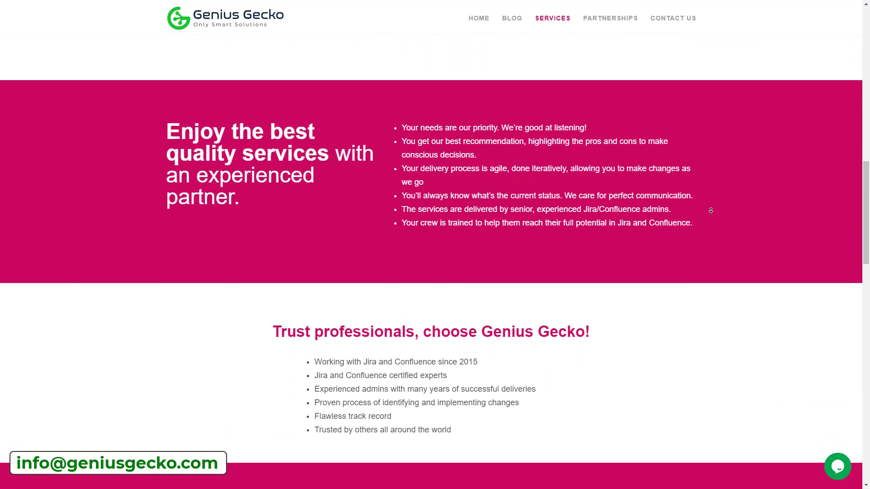
scroll("down", 3)
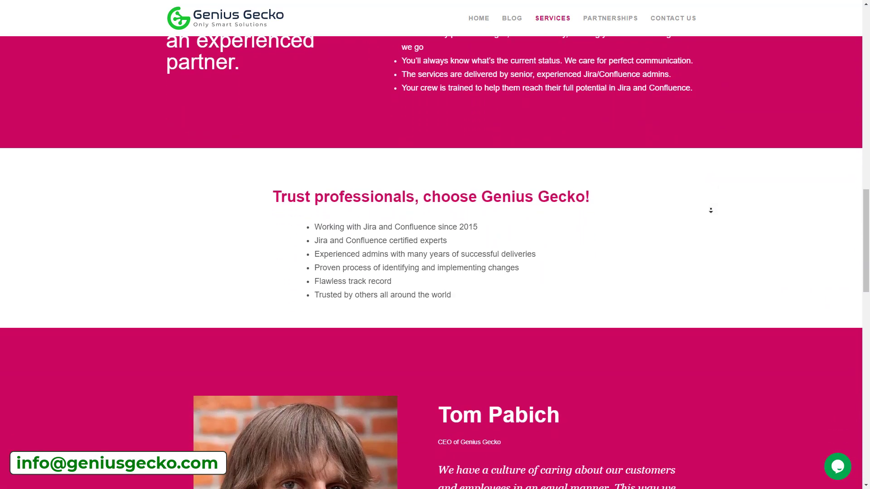
scroll("down", 3)
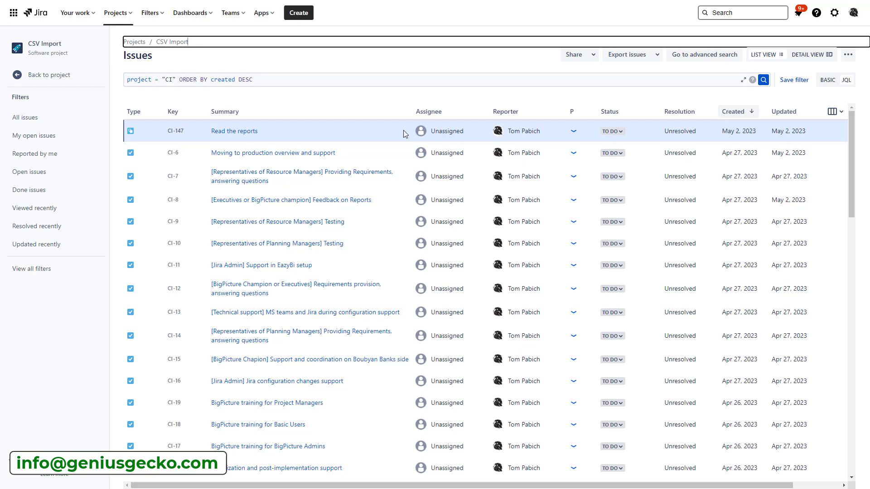
mouse_move(455, 100)
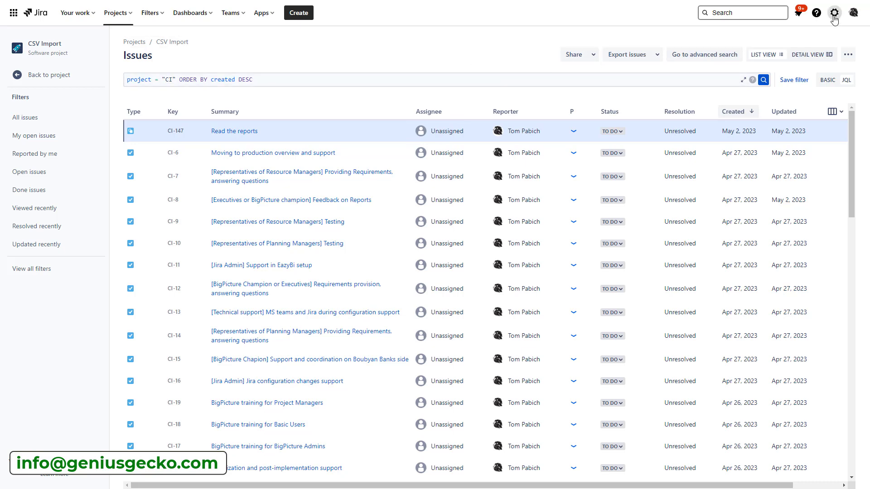
Step: Go to the global Issues administration and start adding a new issue type
left_click(834, 11)
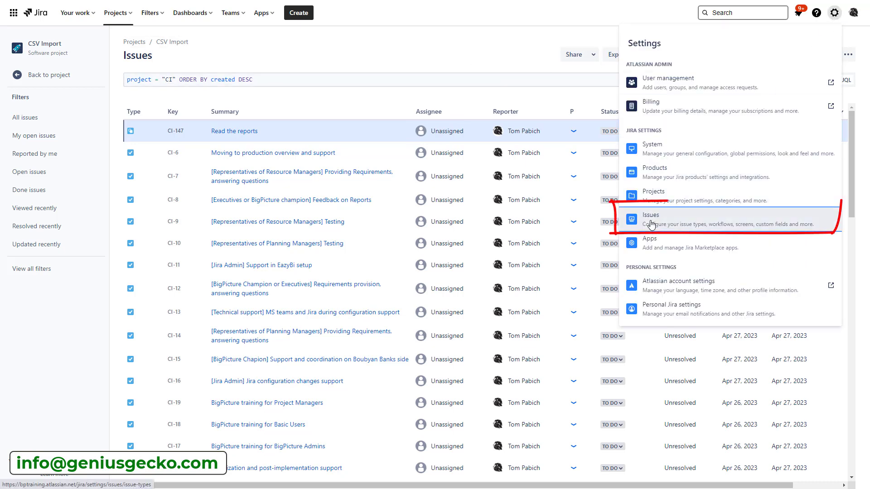
left_click(651, 219)
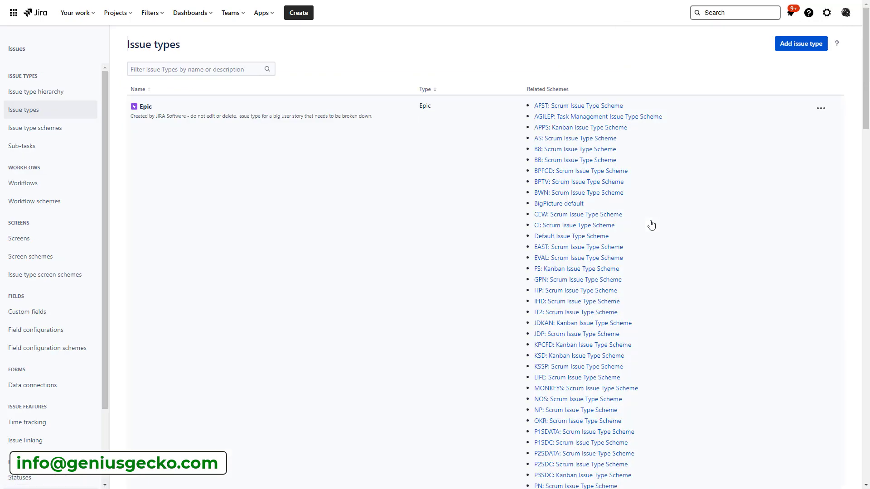
mouse_move(474, 262)
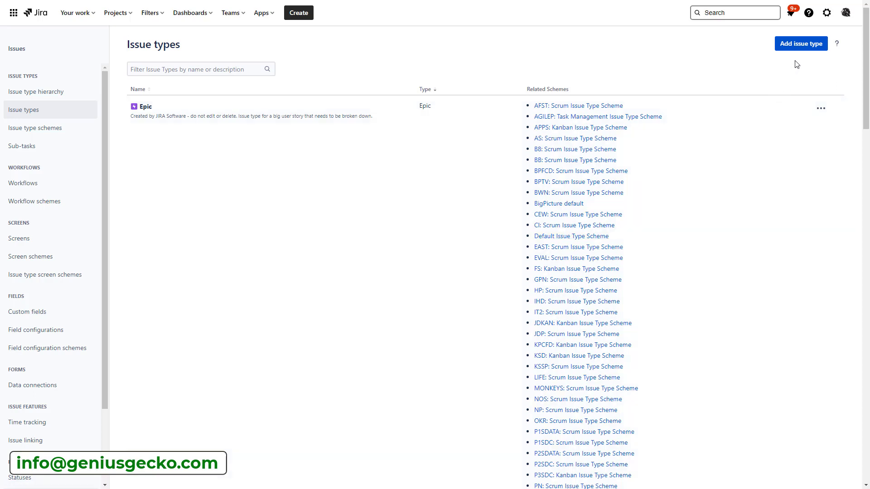
mouse_move(805, 53)
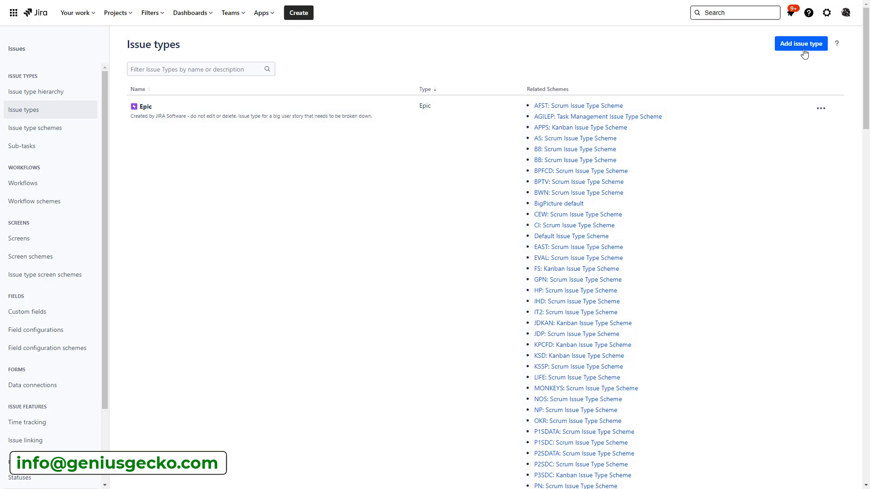
mouse_move(805, 50)
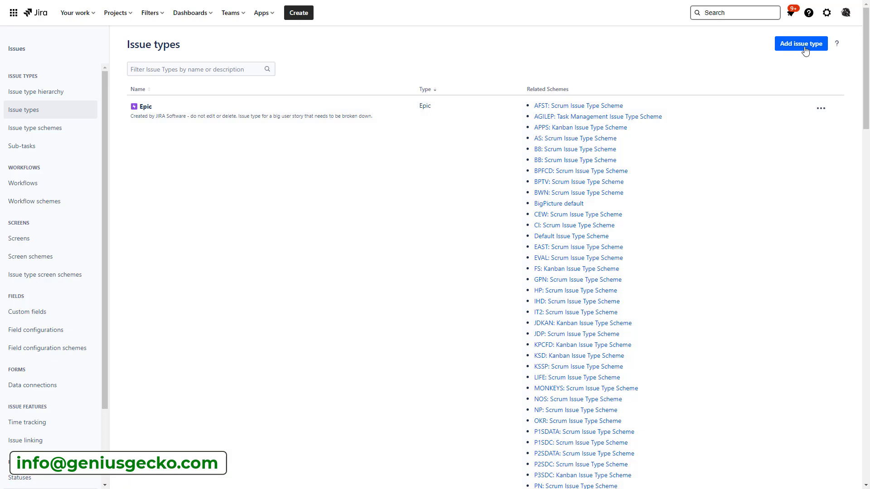
left_click(800, 44)
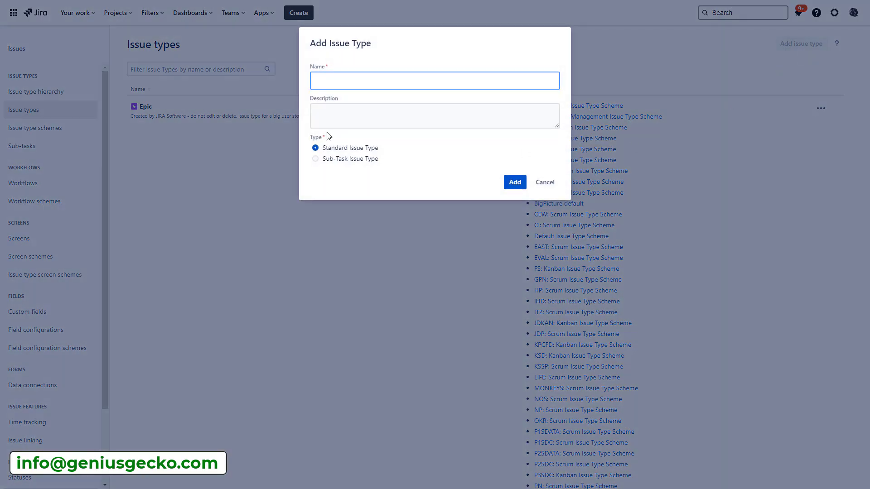
Step: Add sub-task type 'Test Team Sub-Task' described as 'A Sub-Task for testing purposes'
left_click(434, 80)
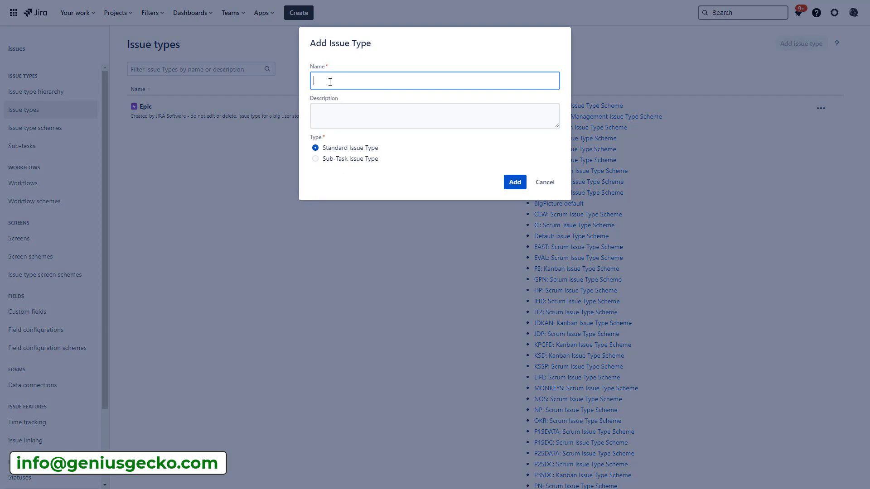
type("Test Team")
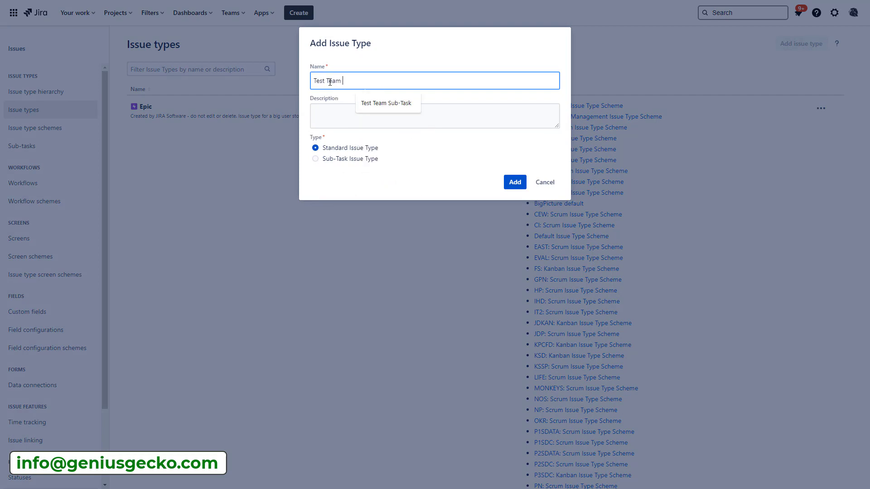
type("Sub-Task")
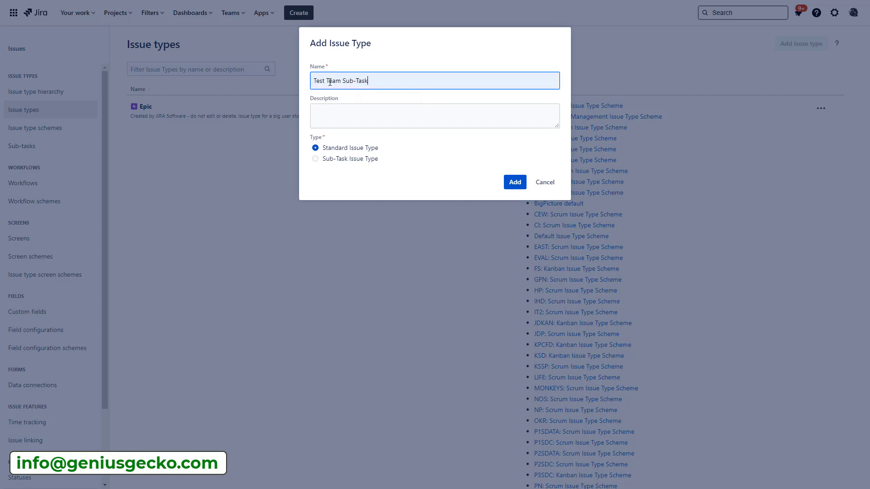
type("A Sub-Task")
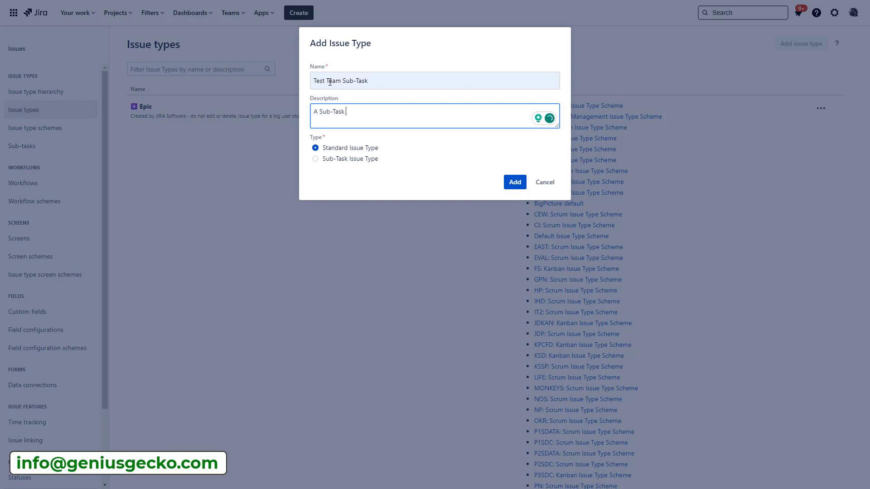
type("for testing p")
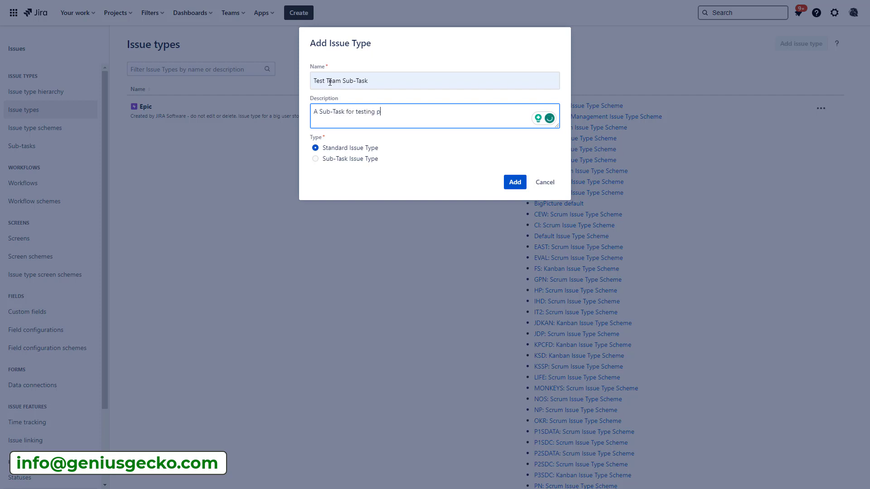
type("urposes")
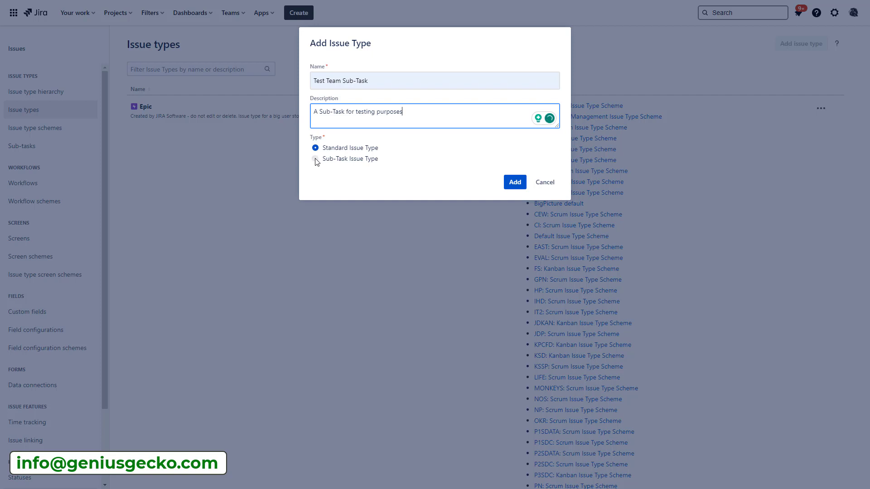
left_click(315, 158)
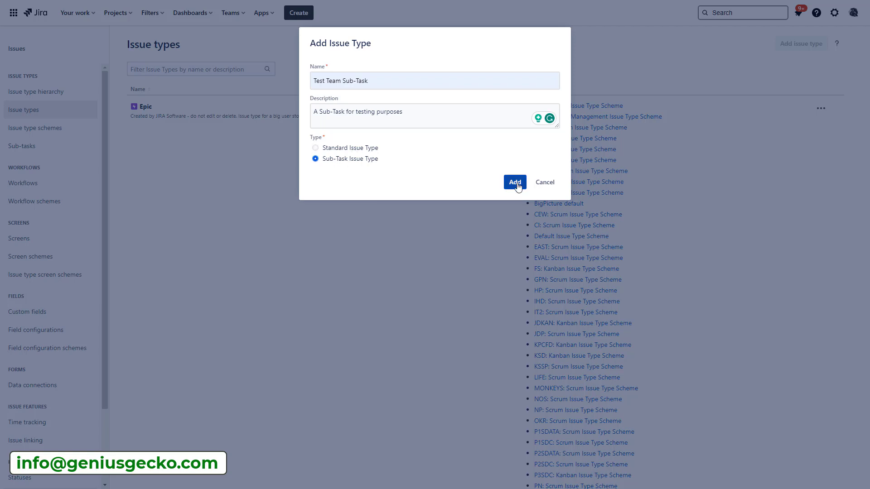
left_click(513, 183)
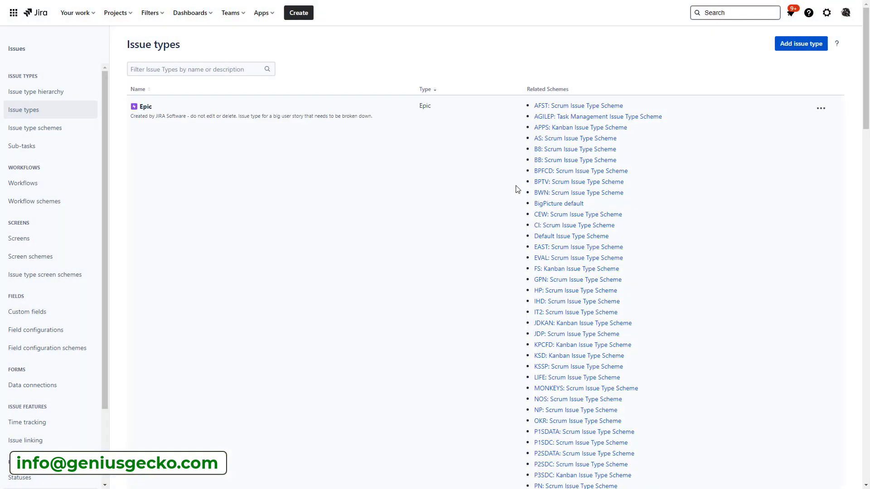
Step: Filter the issue types for 'test' and start editing Test Team Sub-Task
left_click(200, 69)
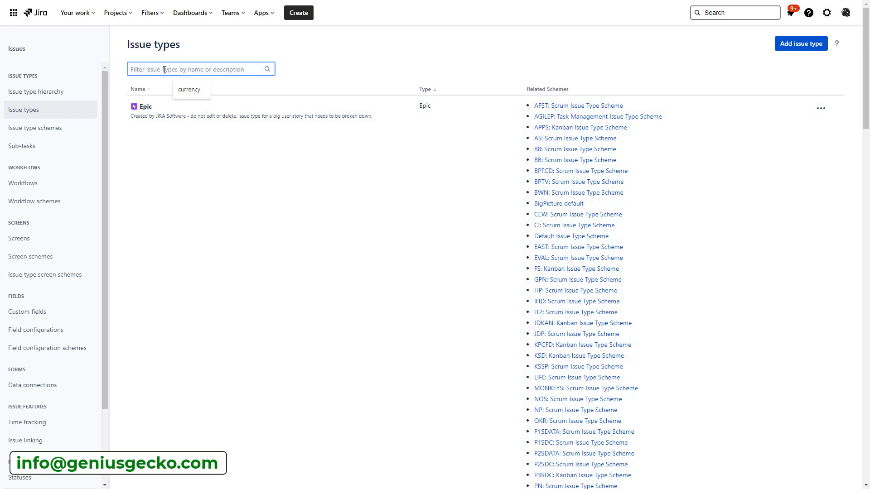
type("test")
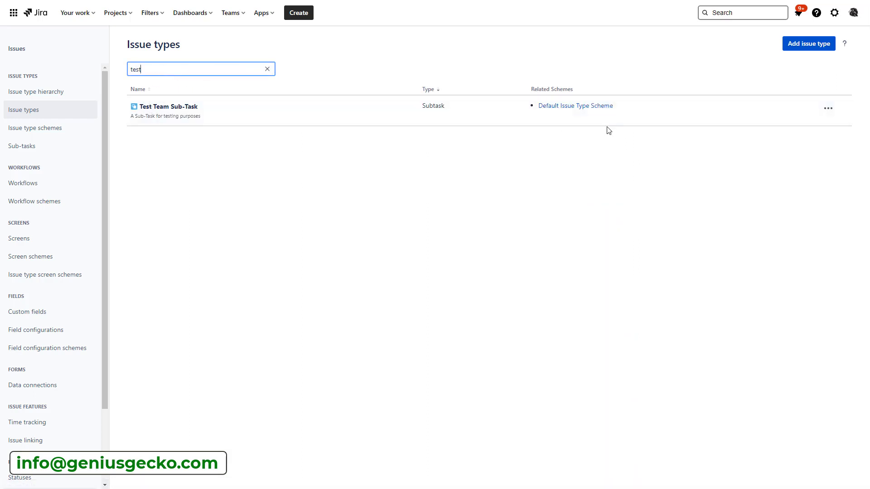
left_click(828, 108)
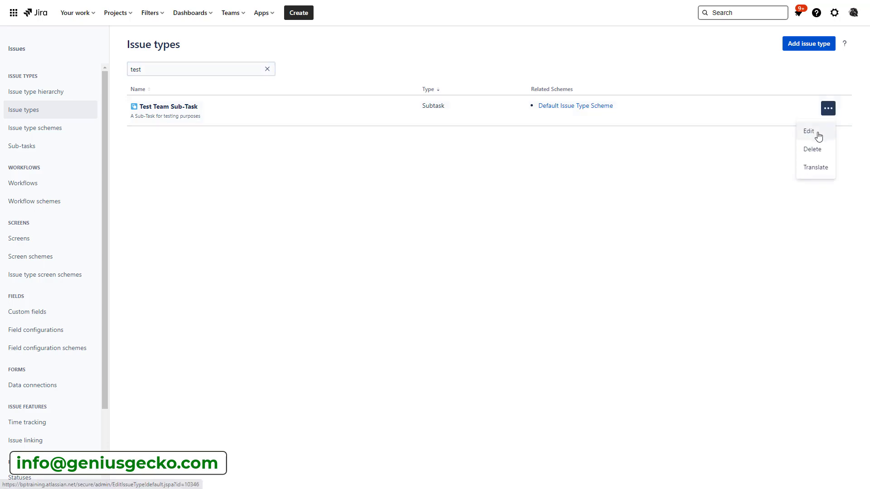
left_click(808, 131)
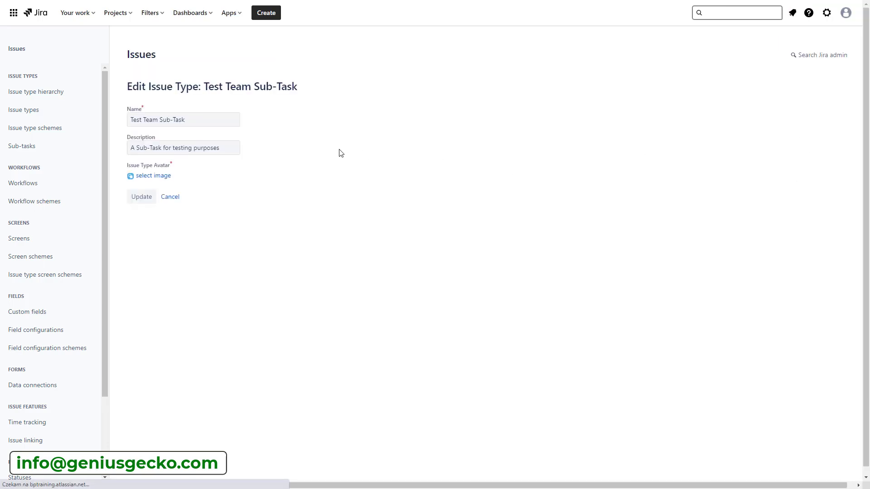
Step: Cancel the edit, leaving Test Team Sub-Task unchanged in the issue types list
left_click(183, 109)
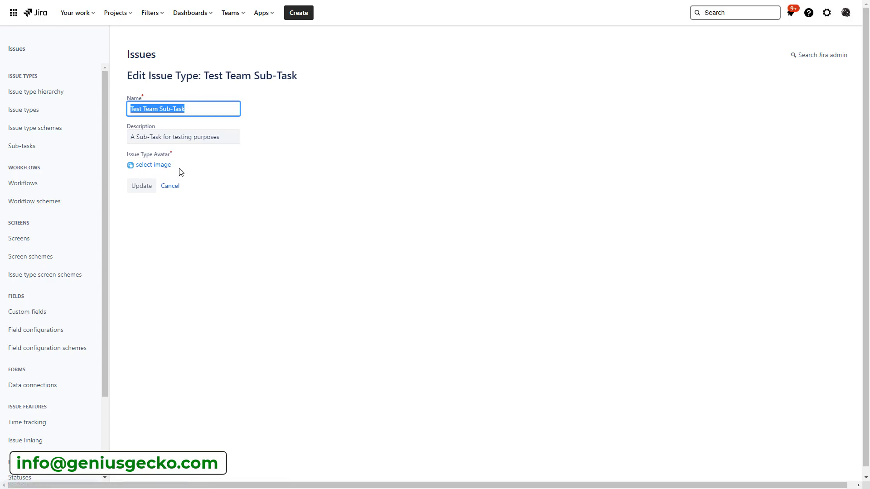
mouse_move(170, 186)
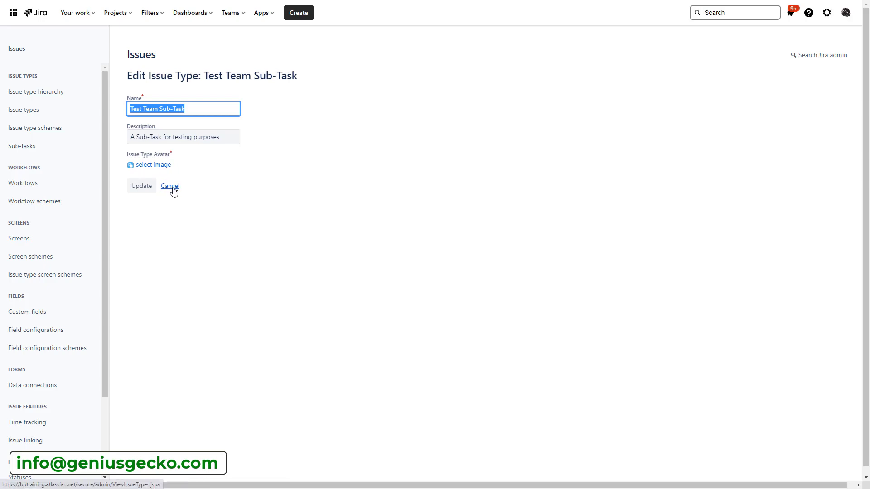
left_click(169, 185)
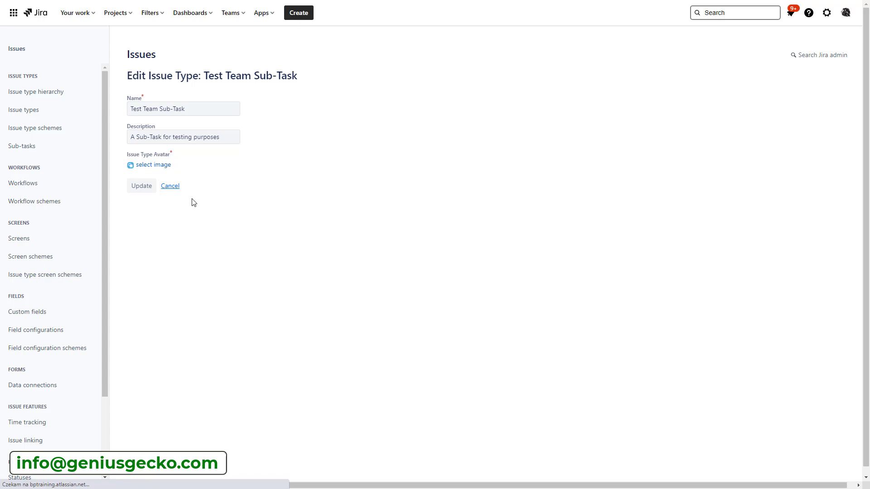
left_click(169, 185)
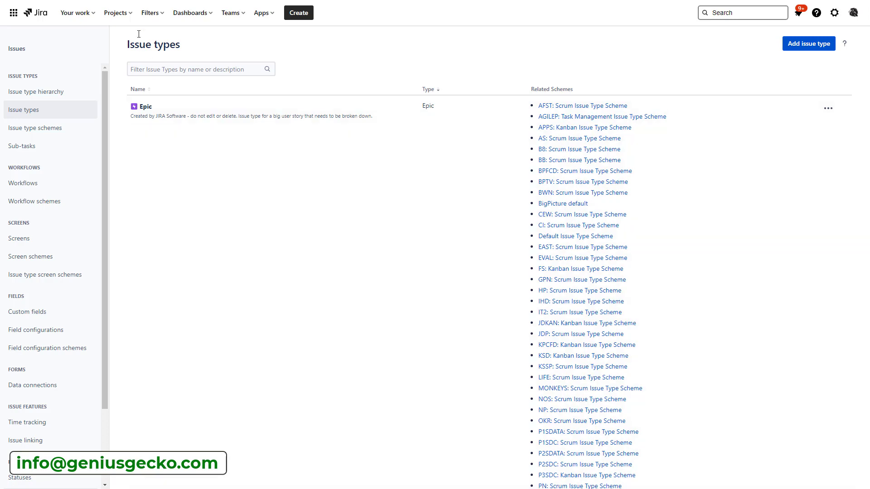
Step: Go to the CSV Import project and enter its project settings
left_click(116, 11)
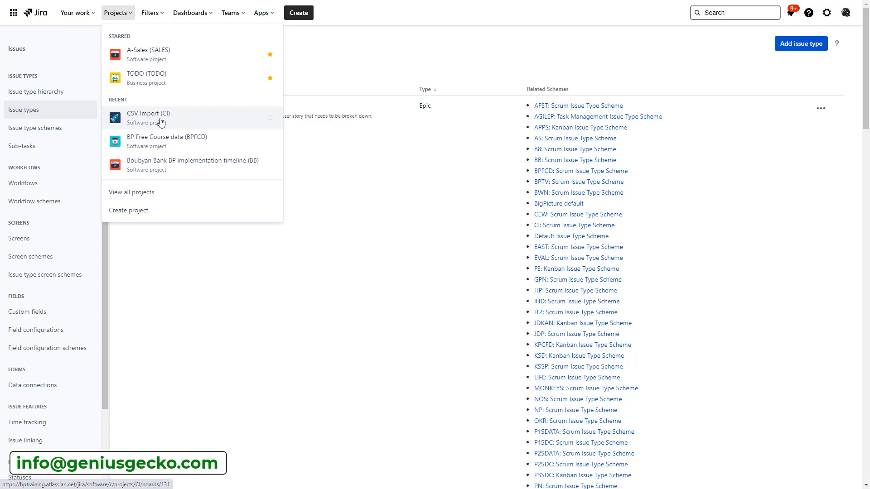
mouse_move(165, 124)
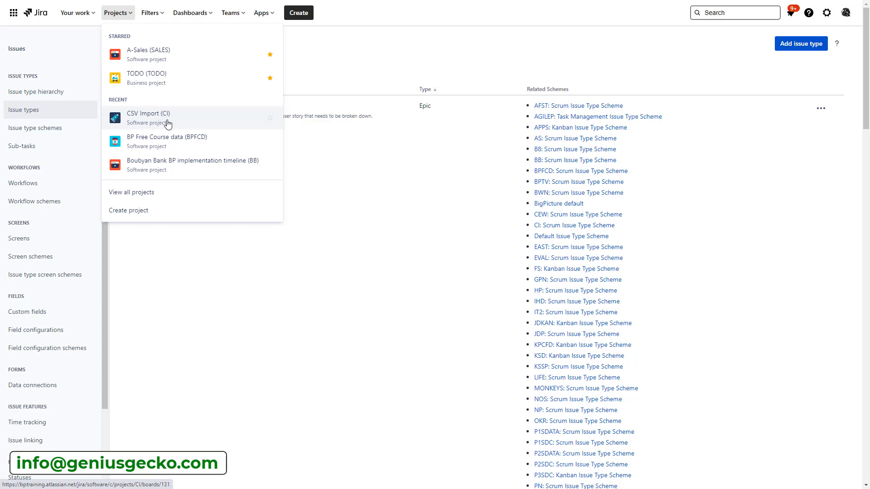
left_click(148, 117)
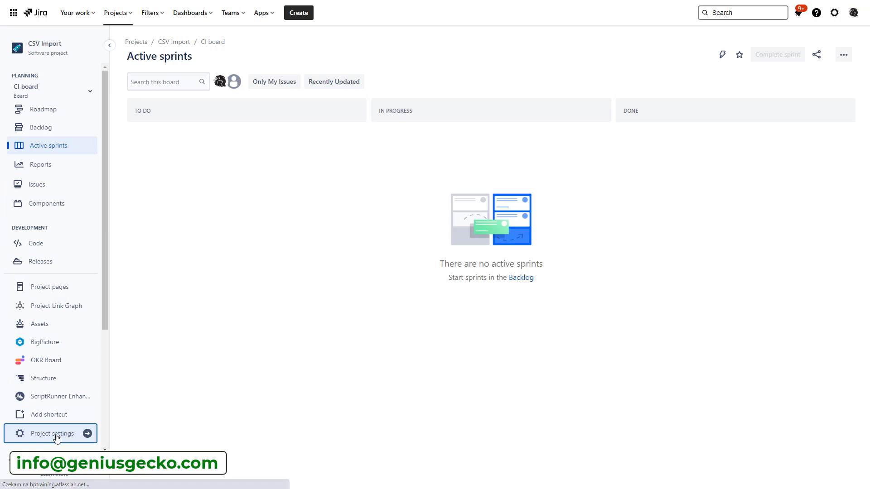
left_click(51, 433)
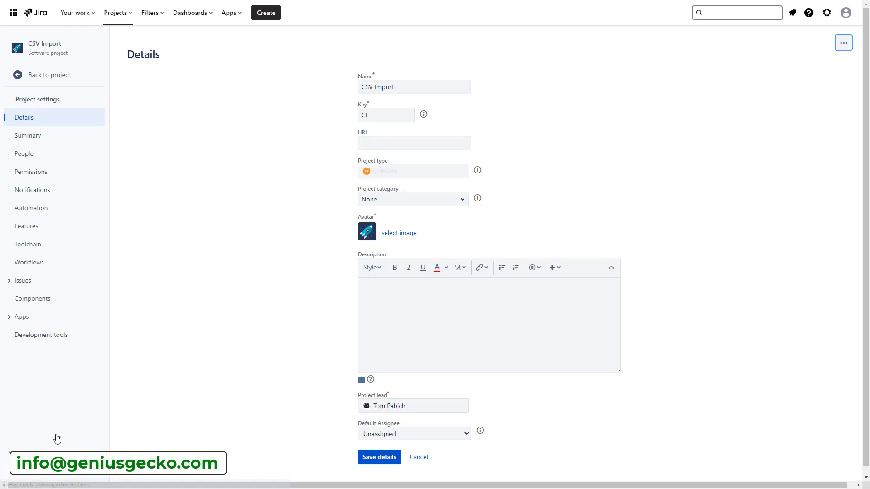
Step: Show the project's issue types under the CI: Scrum Issue Type Scheme
left_click(23, 281)
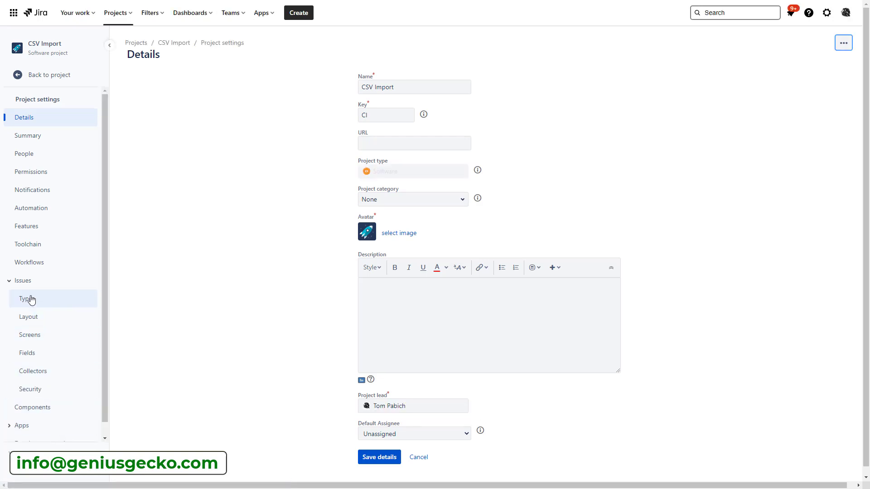
left_click(26, 298)
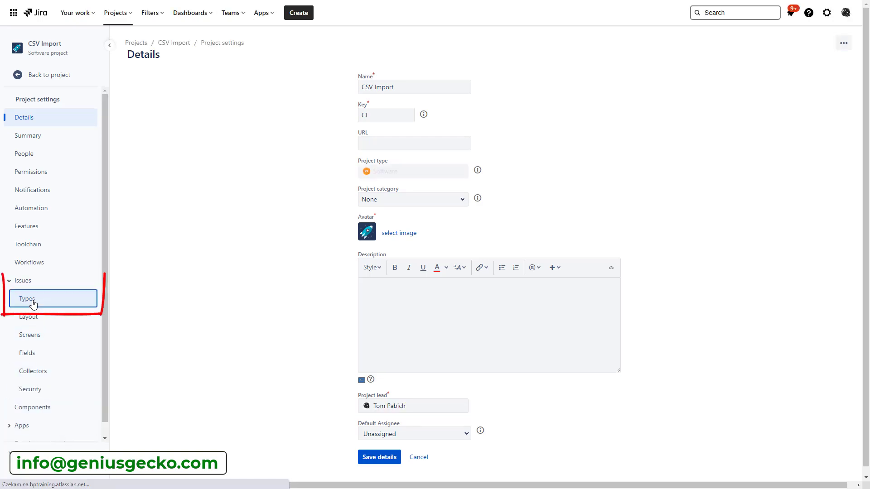
left_click(27, 298)
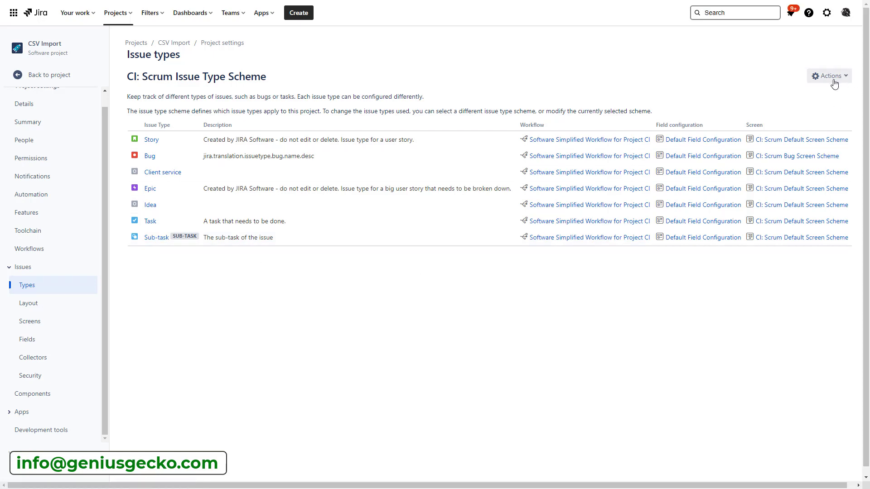
Step: Edit the issue types of the CI: Scrum Issue Type Scheme via Actions
left_click(829, 76)
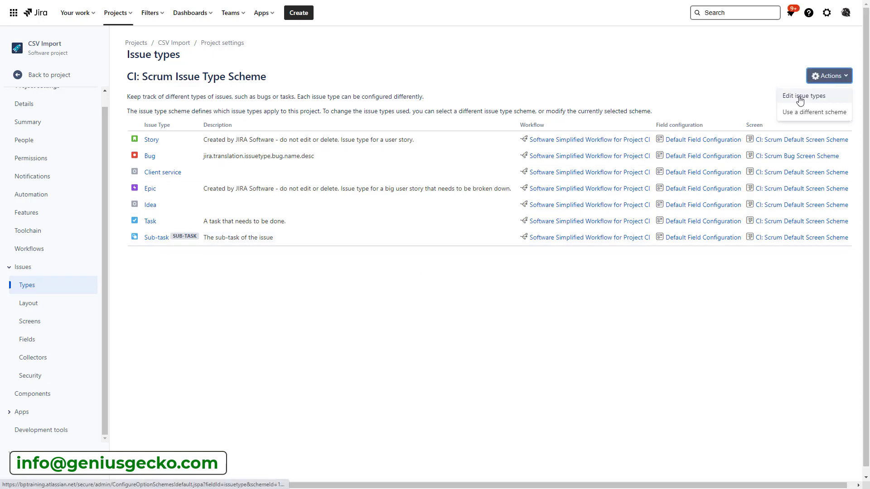
left_click(404, 304)
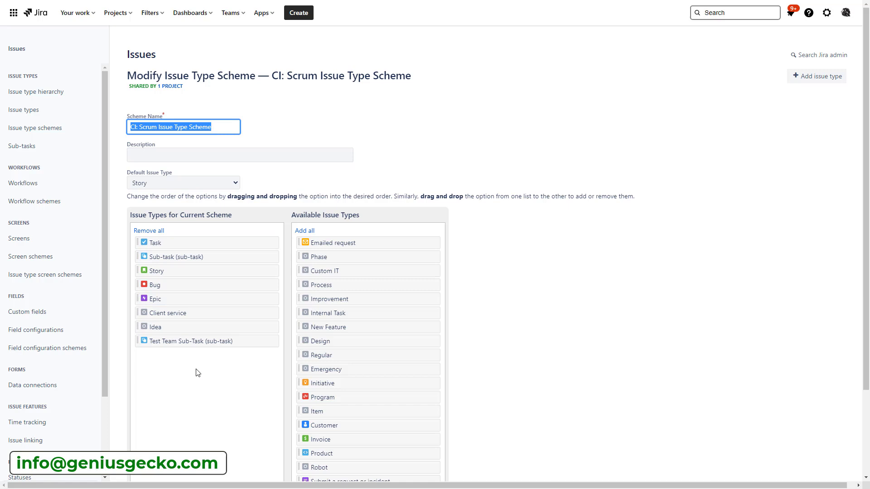
mouse_move(218, 366)
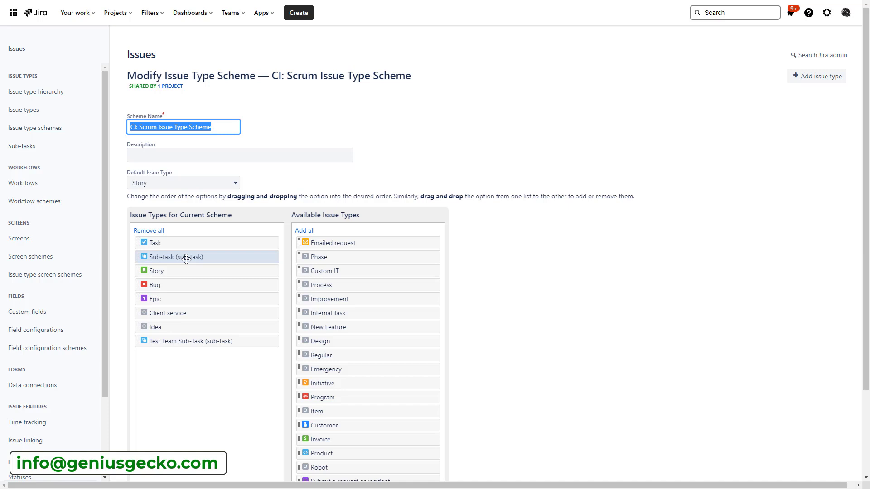
Step: Scroll the Modify Issue Type Scheme page to reach the Save area
scroll("down", 3)
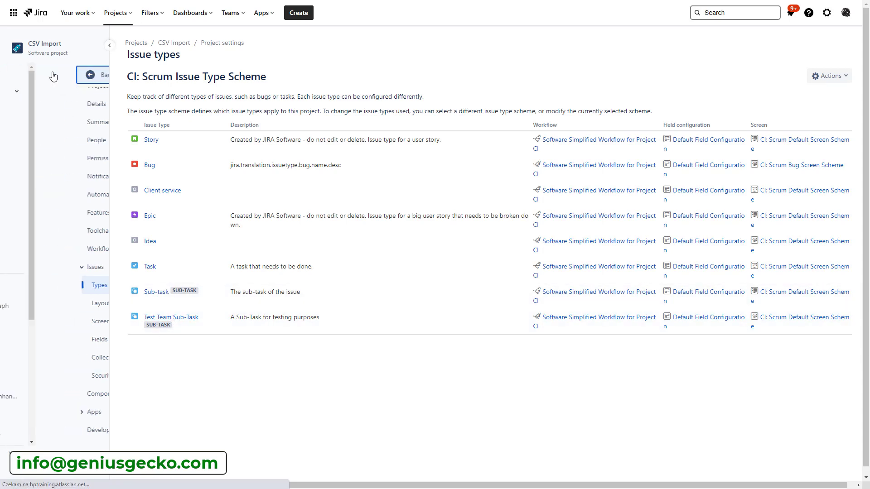
Step: Return to the CSV Import project and view its issues
left_click(99, 75)
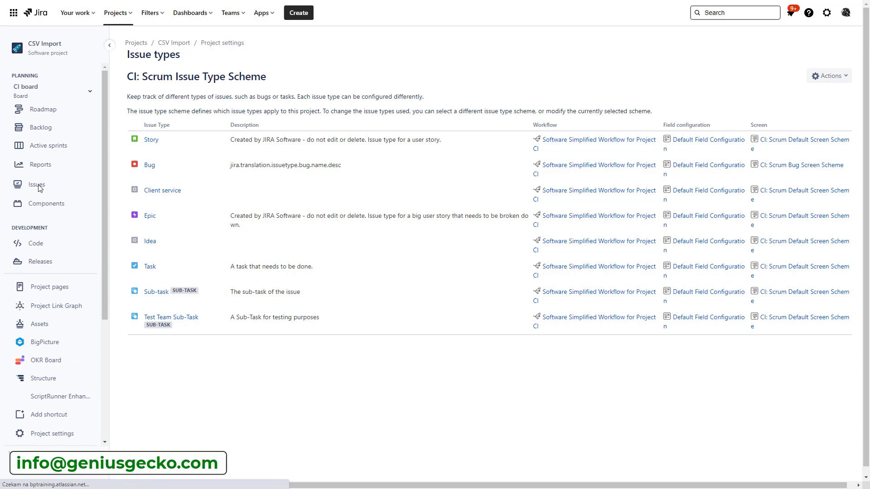
left_click(38, 186)
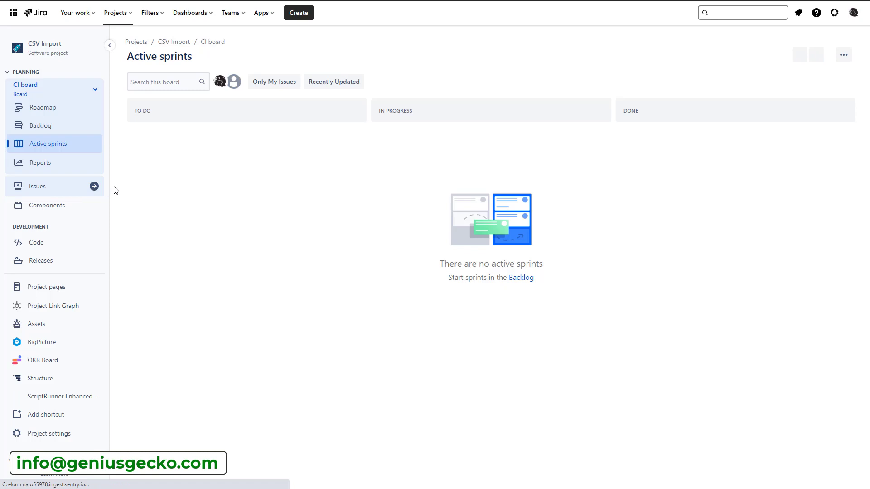
mouse_move(230, 216)
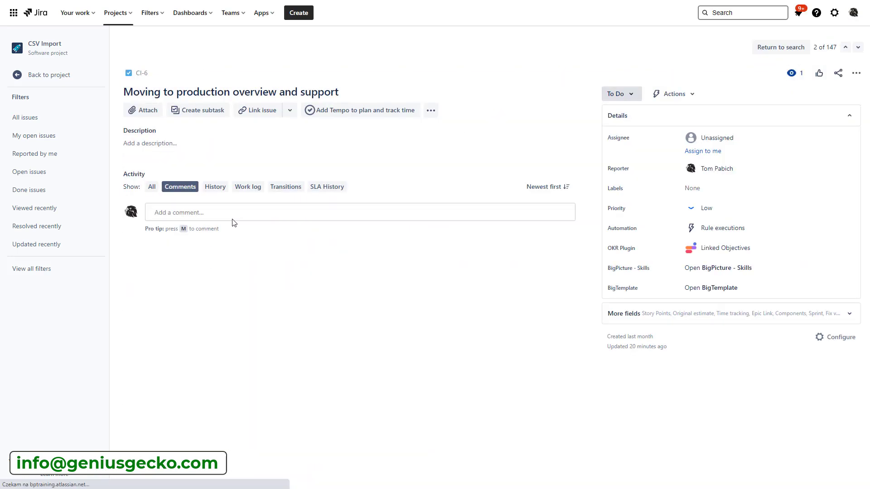
mouse_move(198, 110)
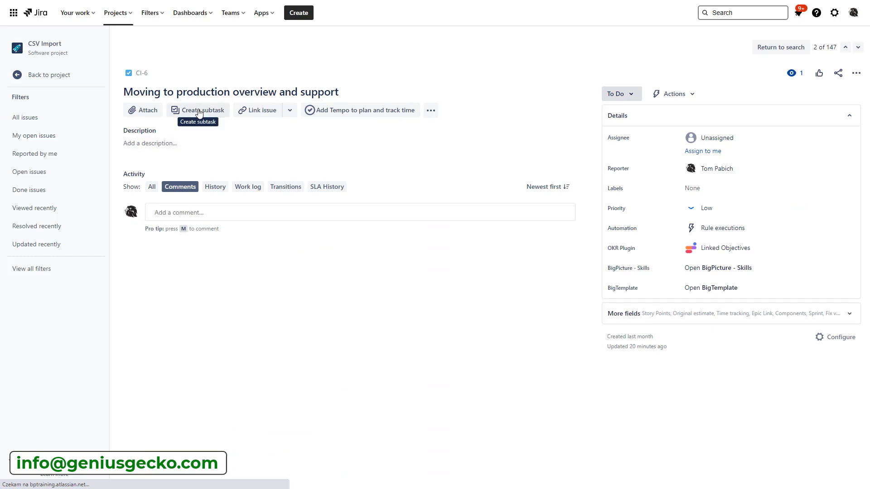
Step: Create a Test Team Sub-Task under CI-6 with summary 'Make a list'
left_click(201, 109)
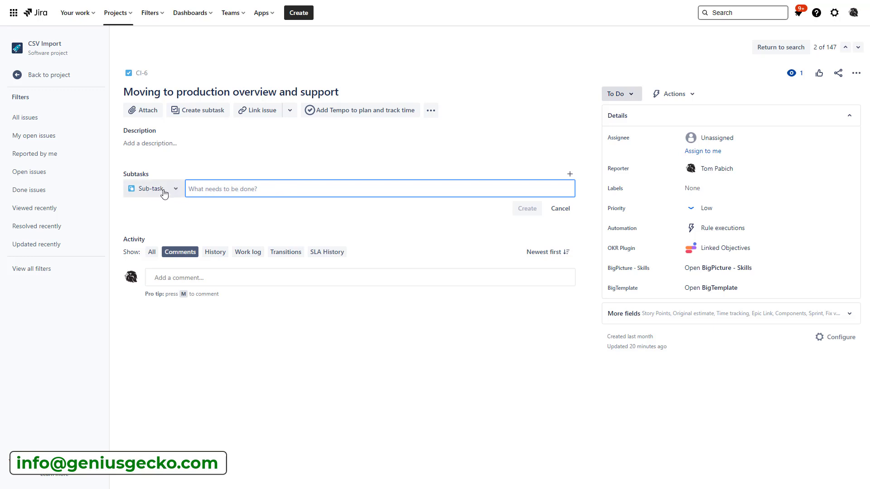
left_click(153, 189)
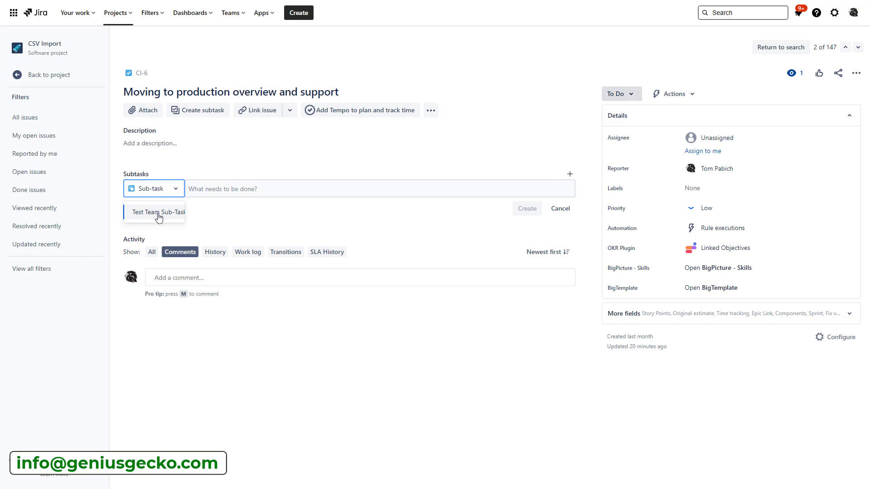
mouse_move(161, 216)
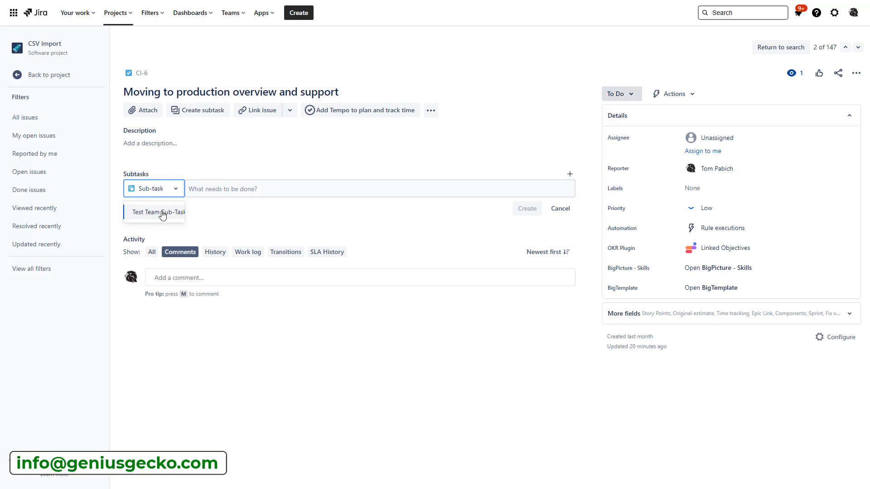
mouse_move(156, 192)
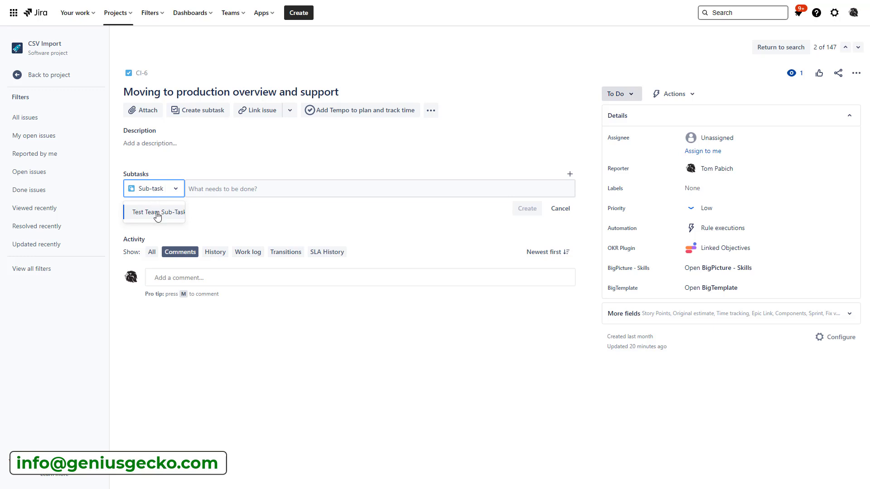
left_click(157, 212)
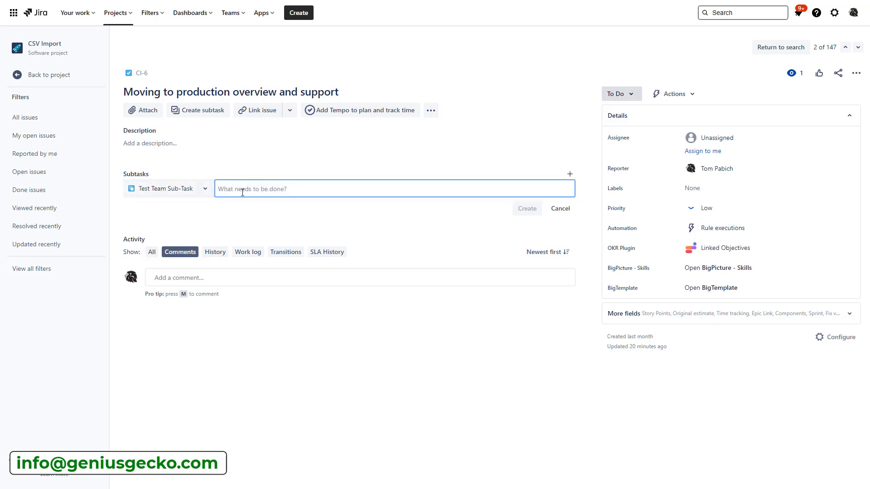
type("Make")
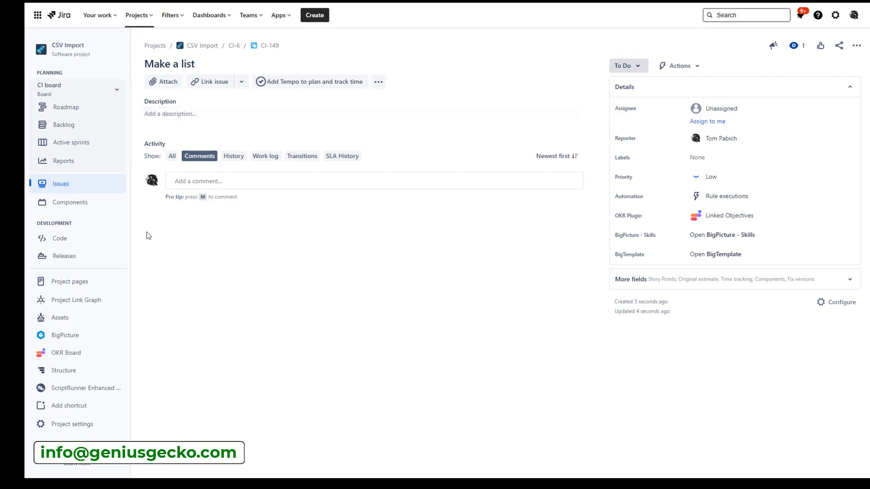
mouse_move(70, 424)
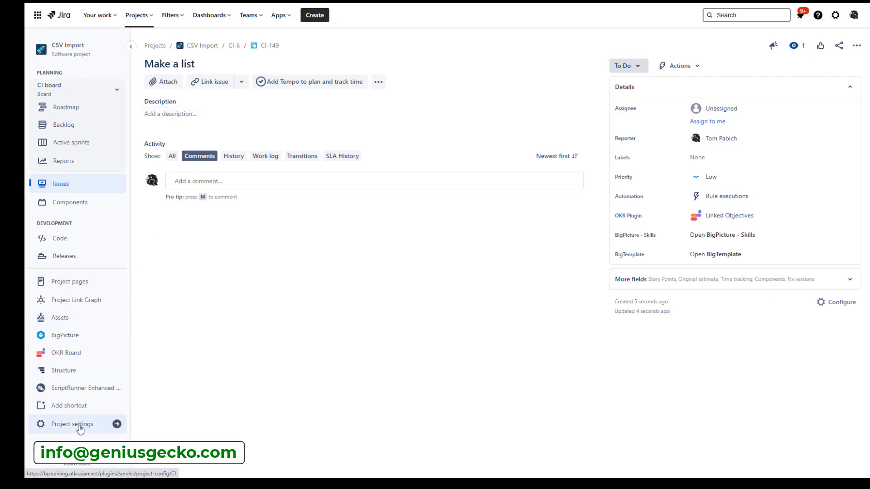
Step: Show the CSV Import project's Screens settings under Issues
left_click(72, 424)
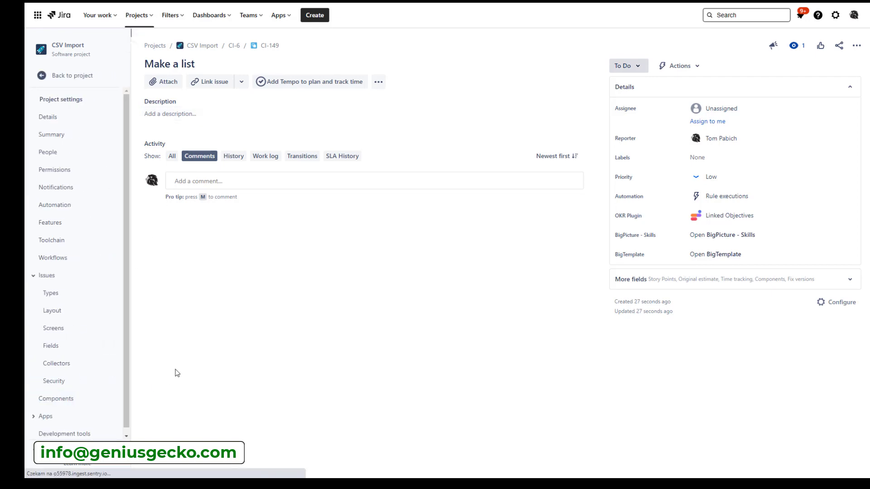
left_click(48, 117)
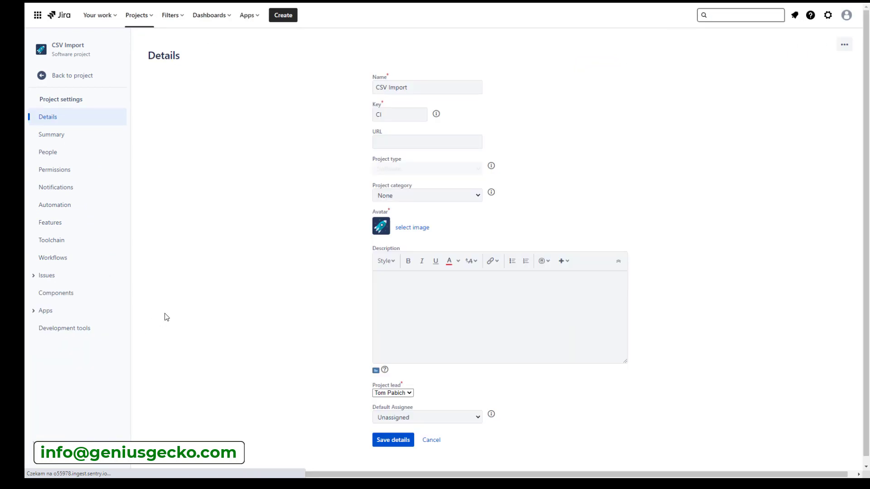
mouse_move(176, 317)
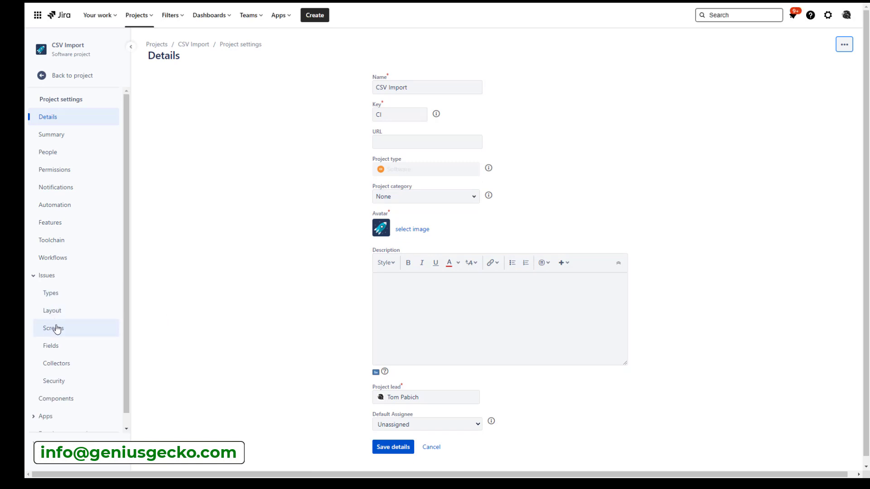
mouse_move(57, 332)
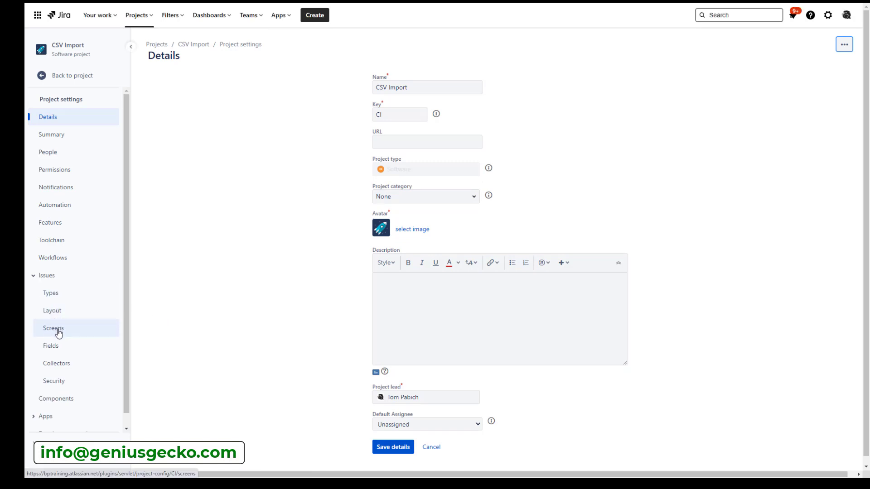
left_click(54, 328)
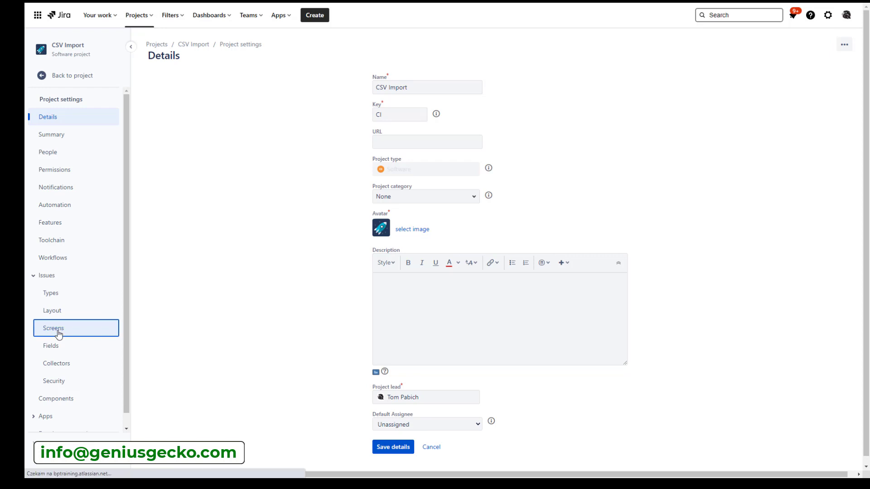
left_click(58, 328)
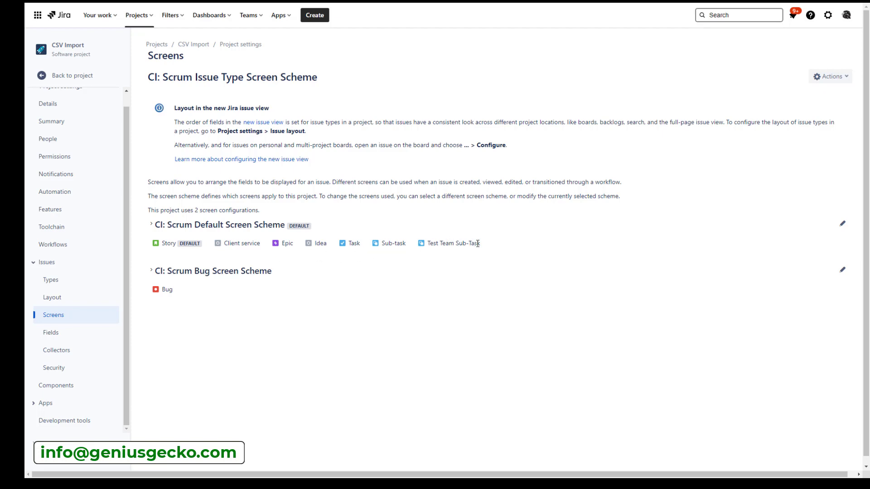
mouse_move(451, 243)
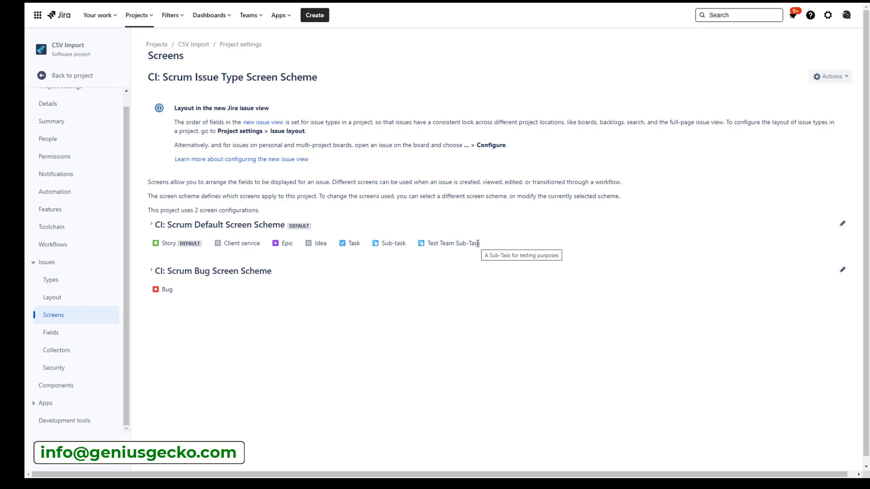
mouse_move(449, 242)
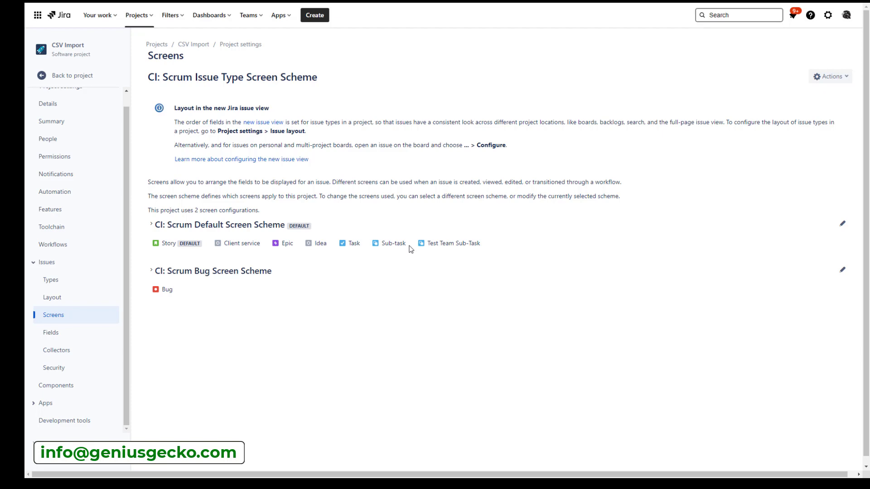
mouse_move(451, 243)
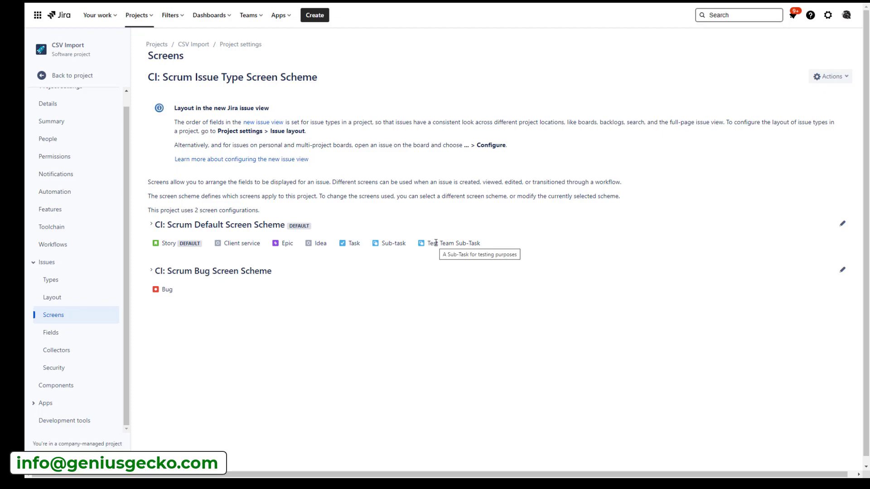
mouse_move(157, 293)
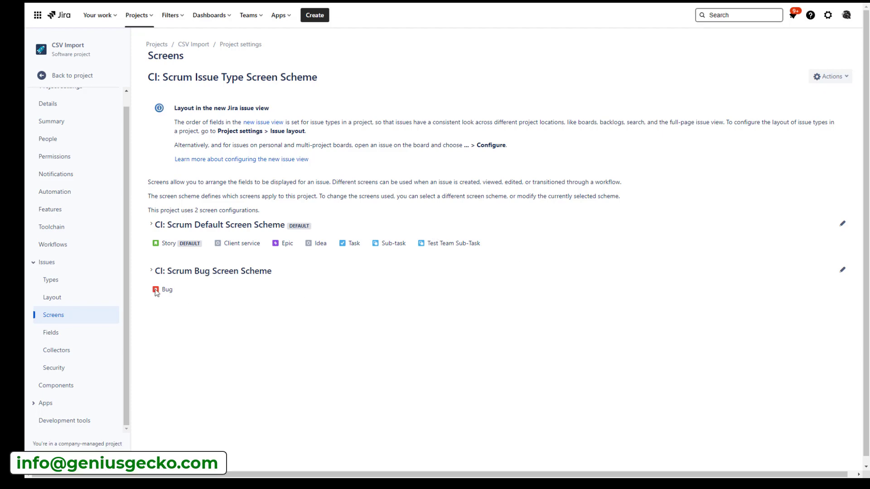
mouse_move(319, 287)
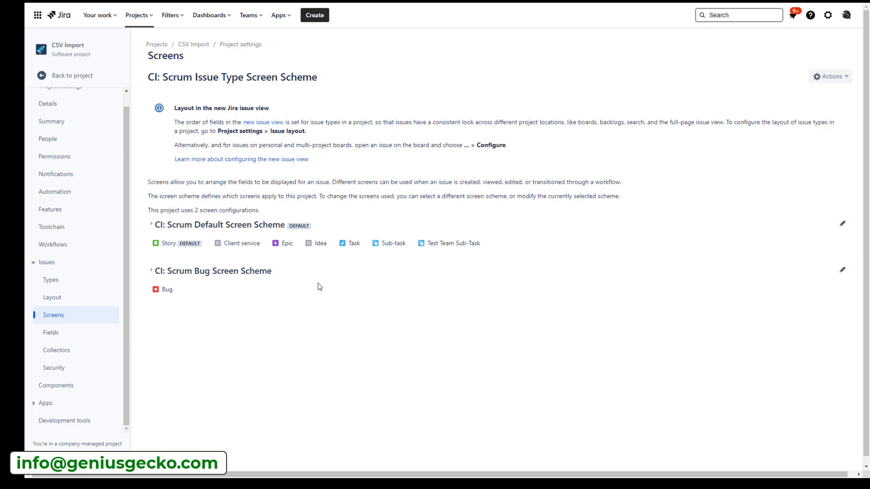
mouse_move(444, 243)
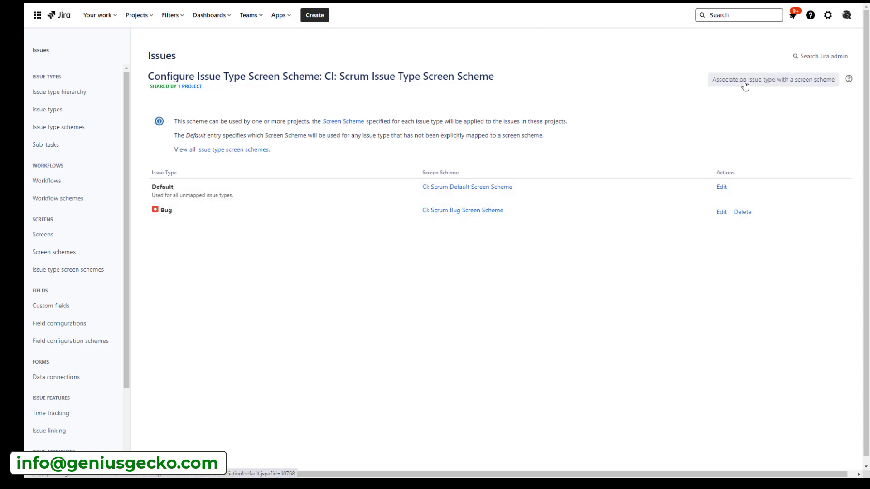
mouse_move(752, 86)
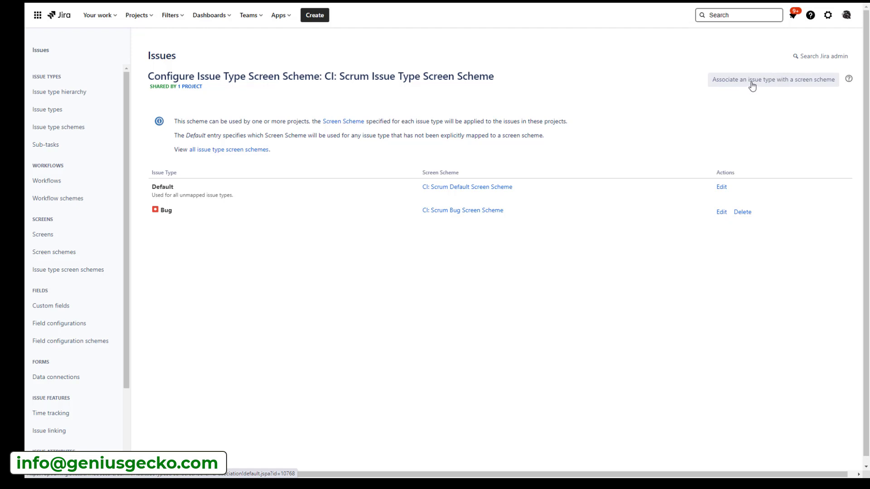
Step: Choose Test Team Sub-Task as the issue type to associate, and browse the screen schemes
left_click(774, 80)
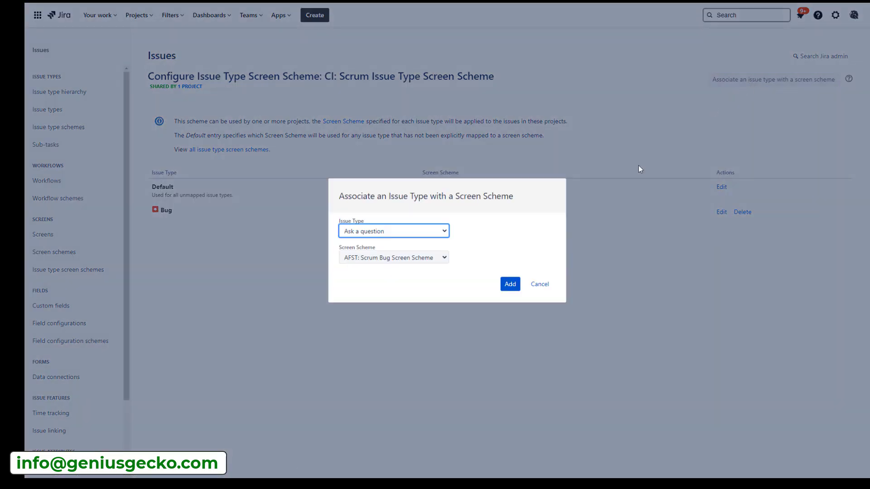
left_click(392, 231)
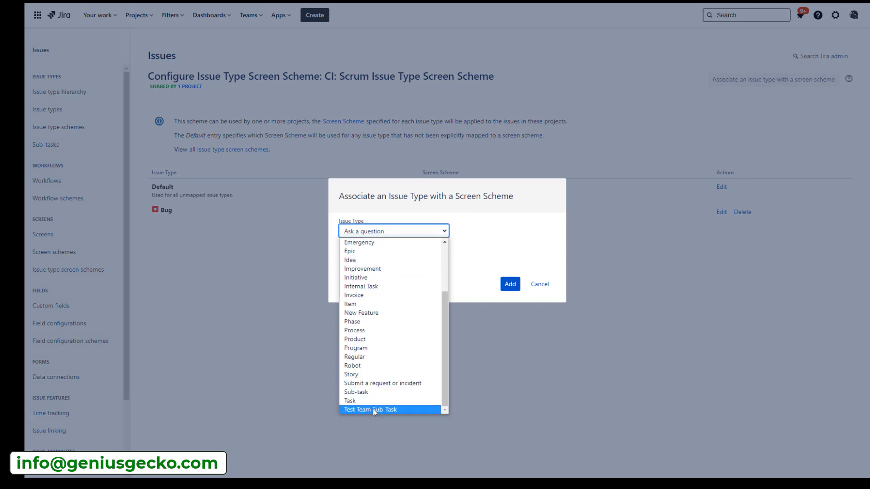
left_click(370, 410)
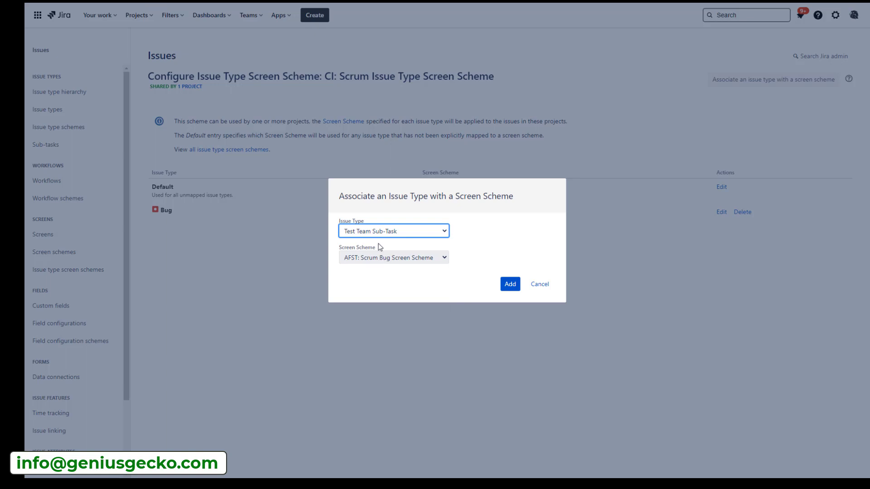
left_click(393, 257)
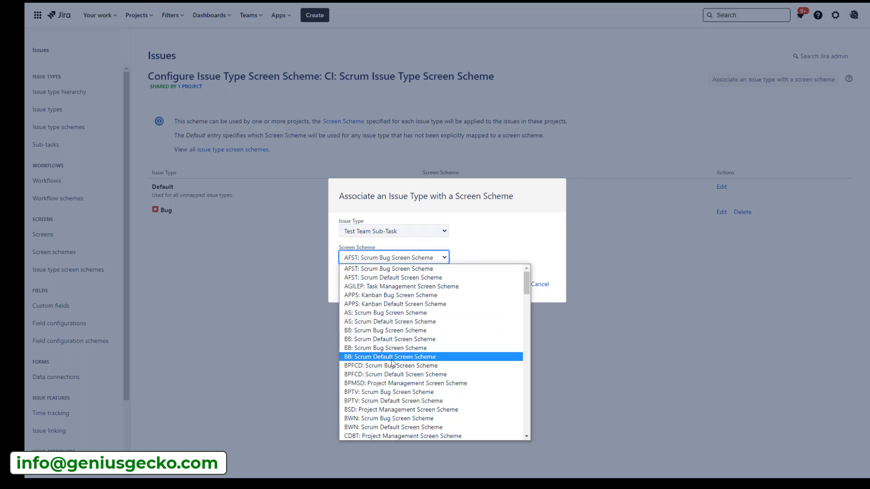
scroll("down", 3)
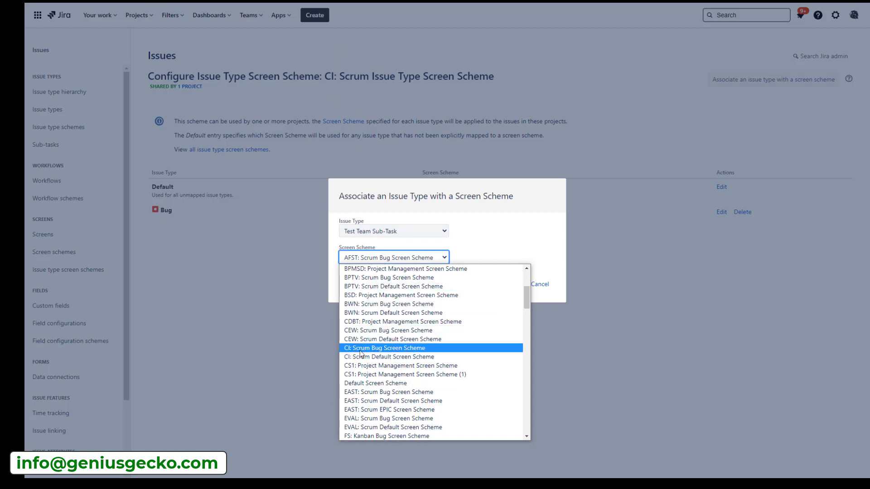
mouse_move(392, 357)
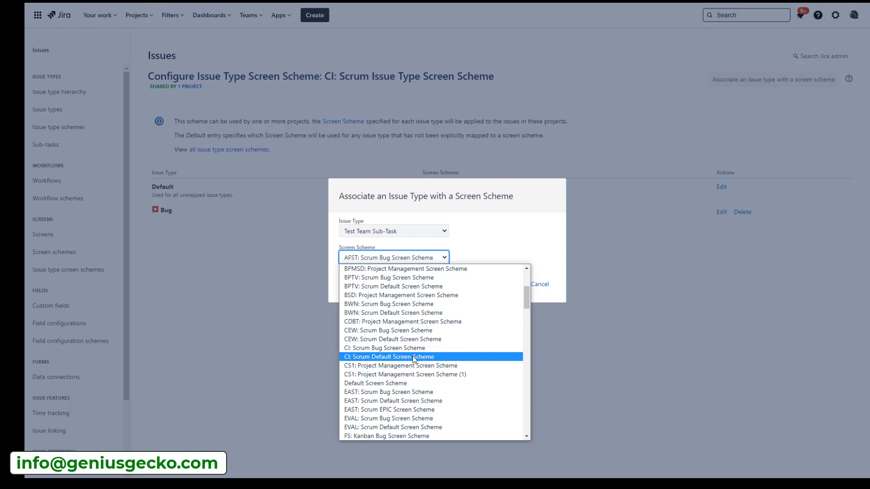
mouse_move(394, 348)
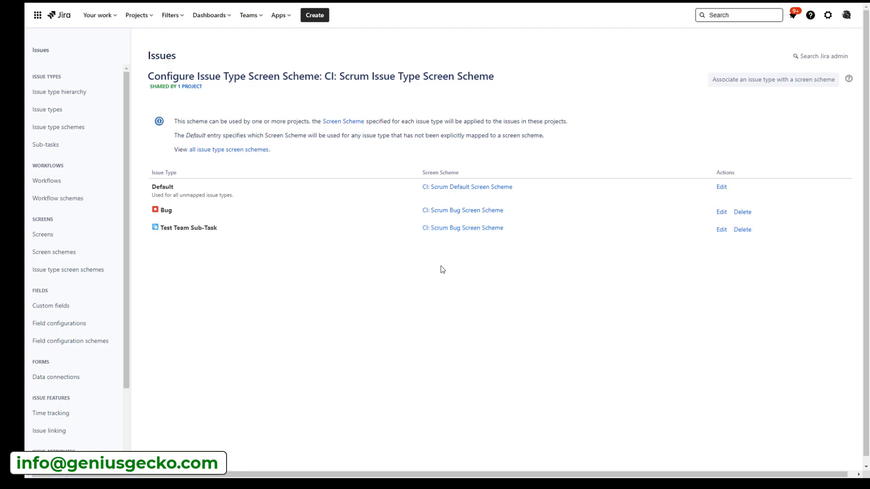
mouse_move(295, 238)
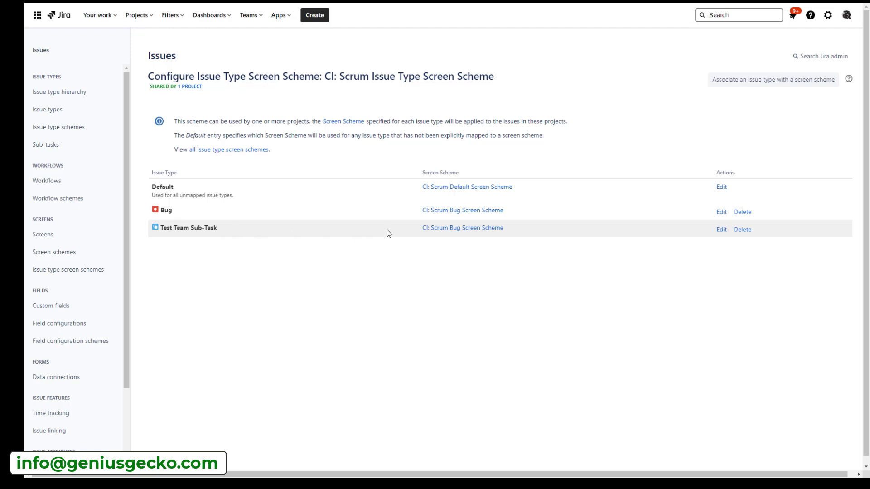
mouse_move(436, 226)
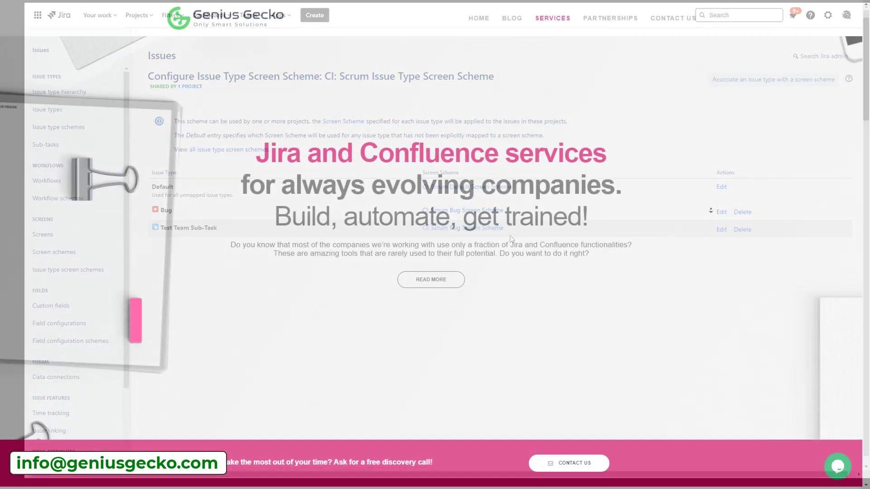
Step: Scroll the Genius Gecko Services page down past Jira implementation to the BigPicture training video and credentials
scroll("down", 3)
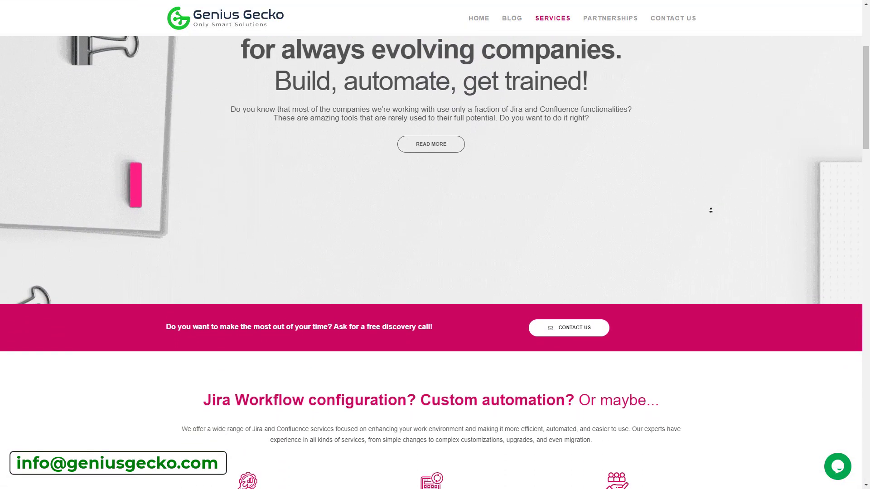
scroll("down", 3)
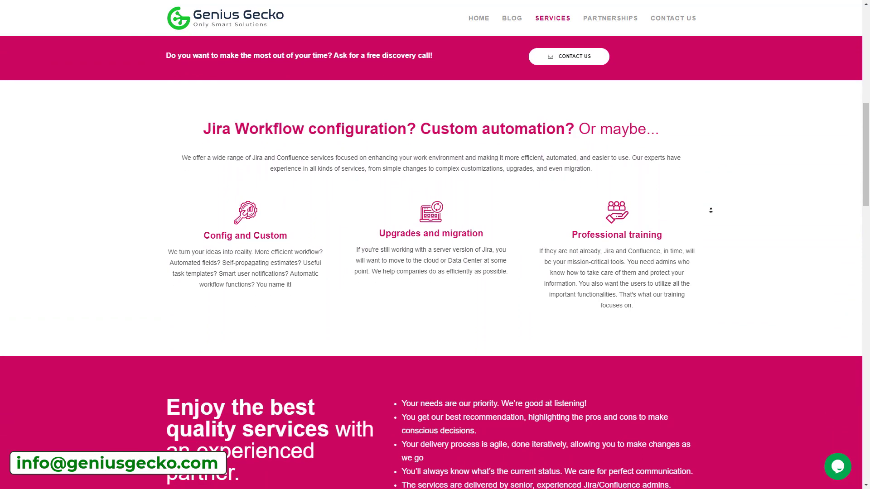
scroll("down", 3)
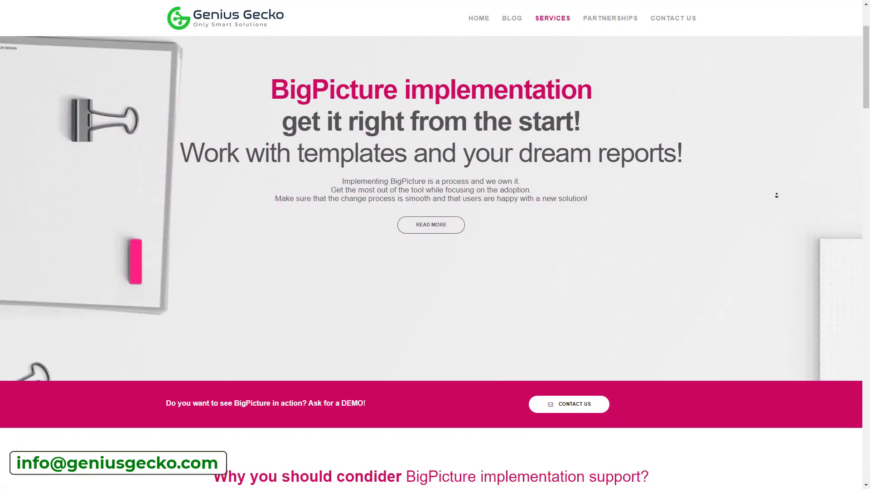
scroll("down", 3)
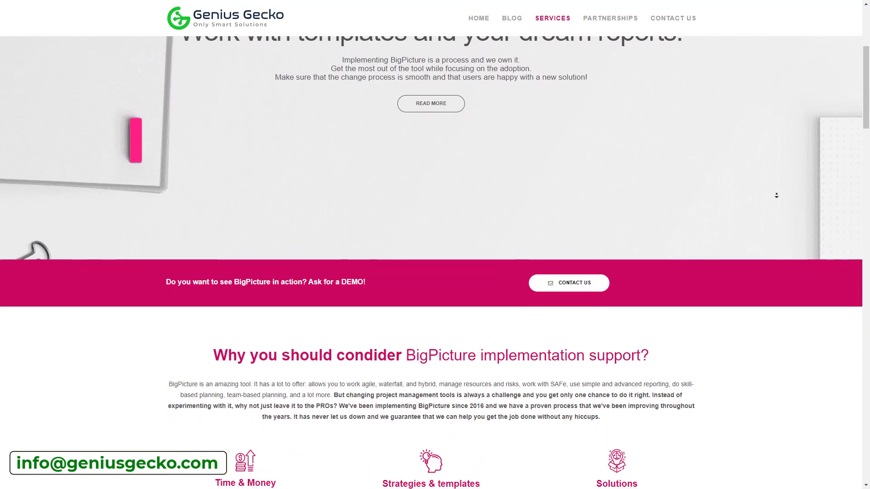
scroll("down", 3)
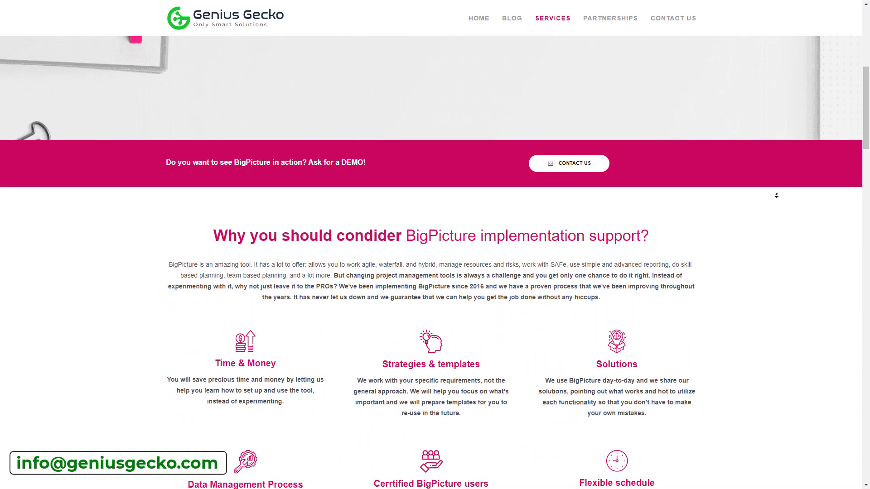
scroll("down", 3)
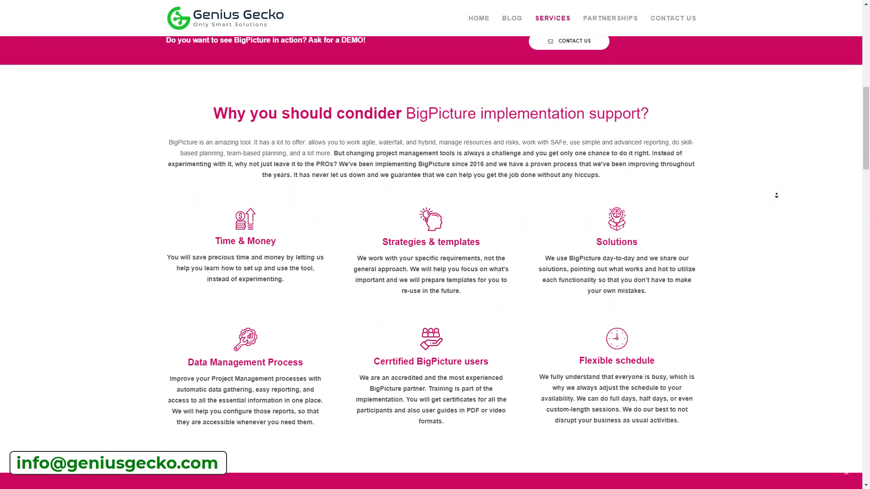
scroll("down", 3)
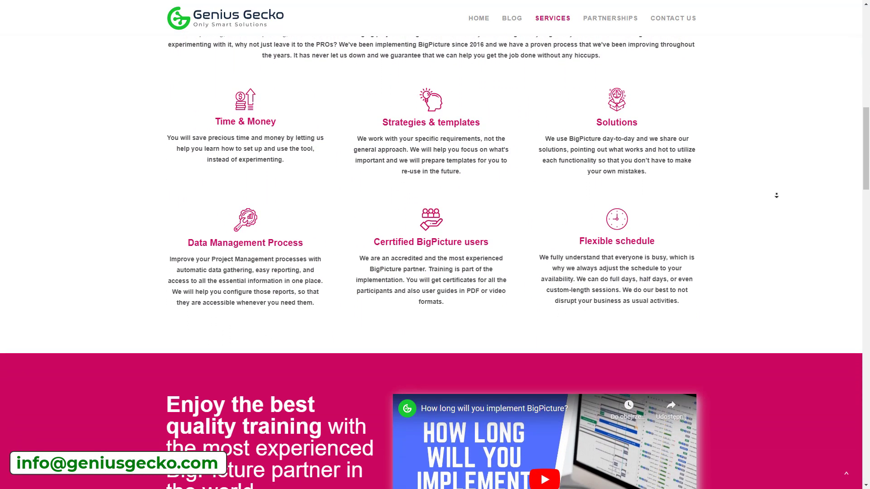
scroll("down", 3)
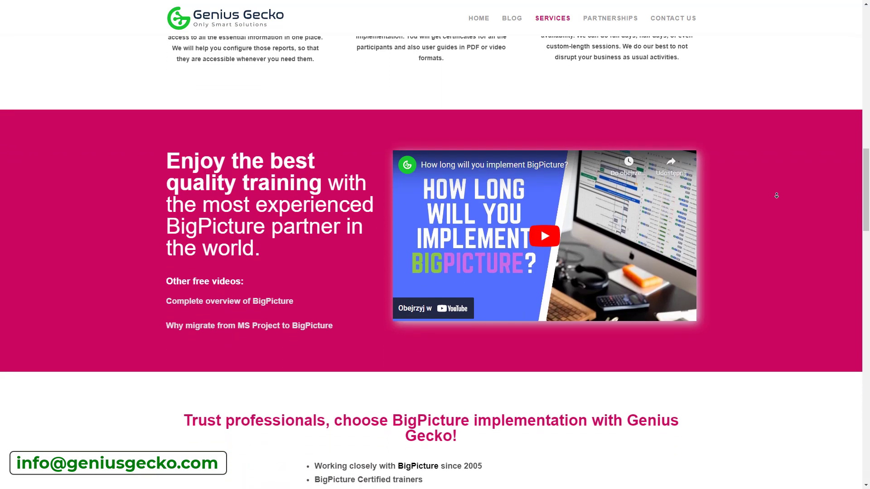
scroll("down", 3)
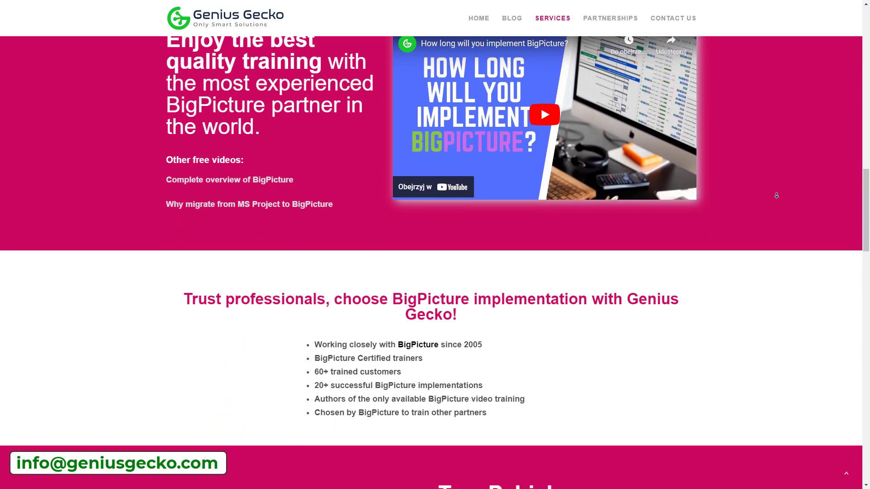